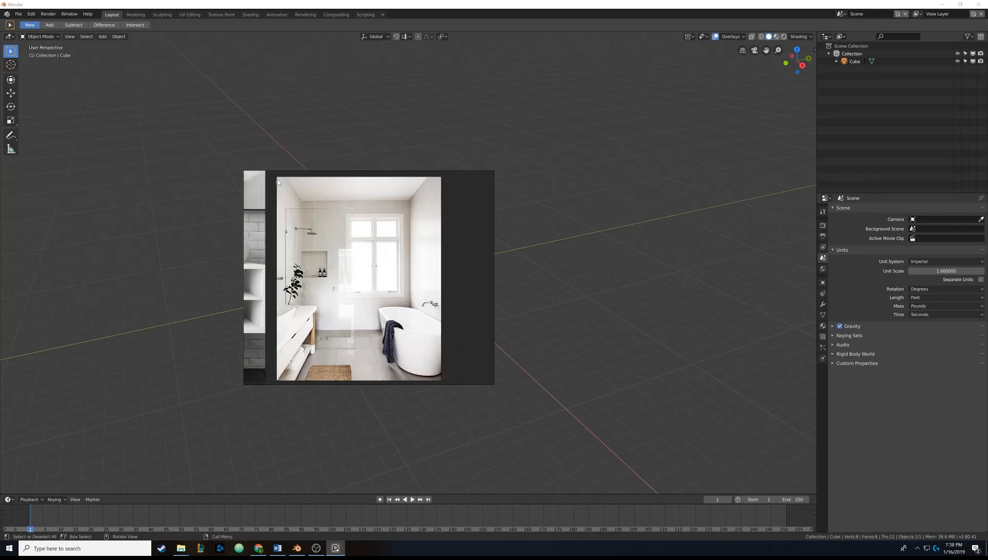
mouse_move(429, 291)
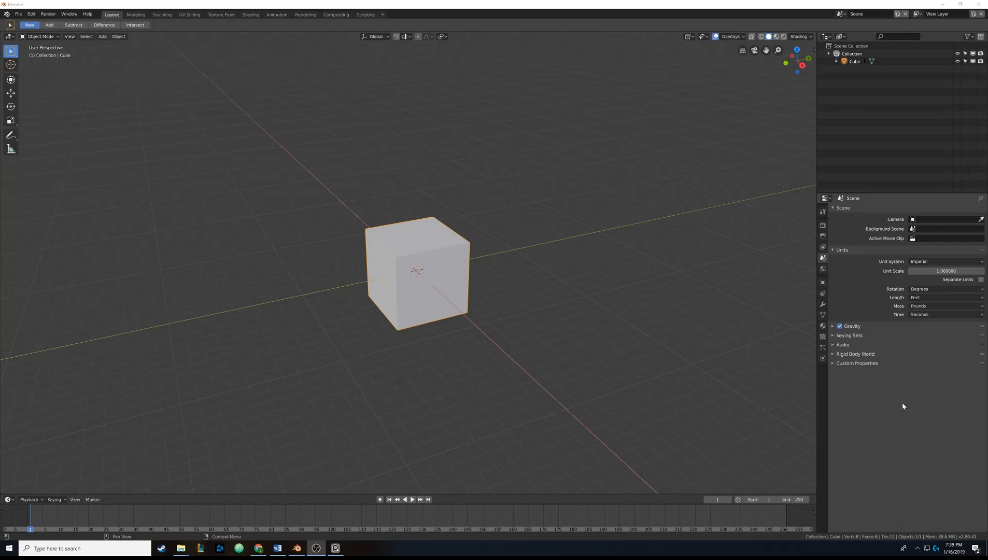
mouse_move(897, 405)
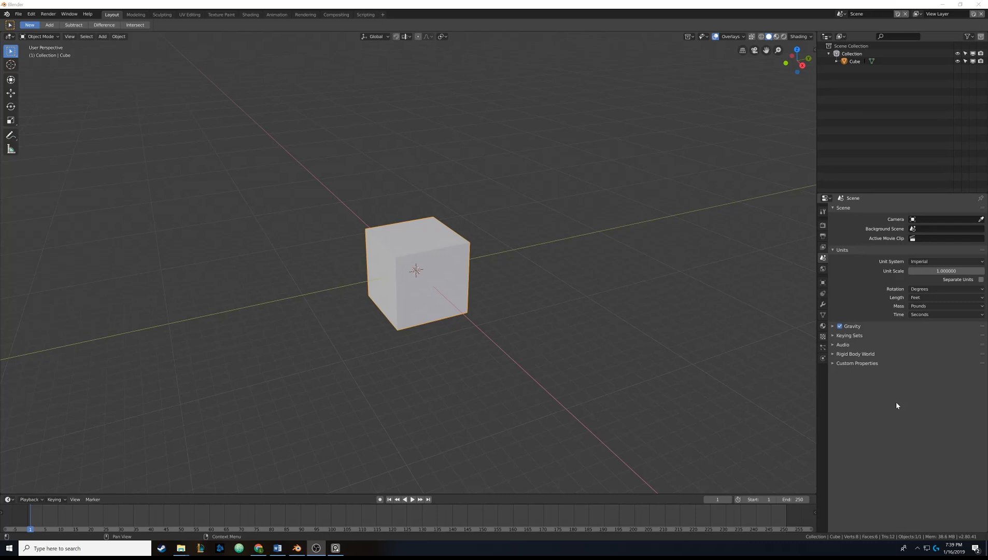
mouse_move(124, 115)
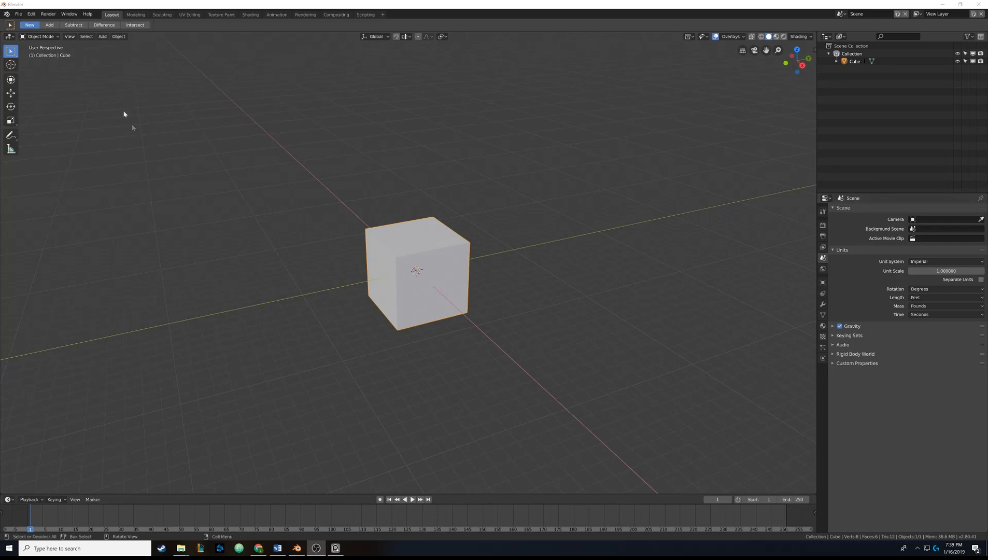
mouse_move(57, 82)
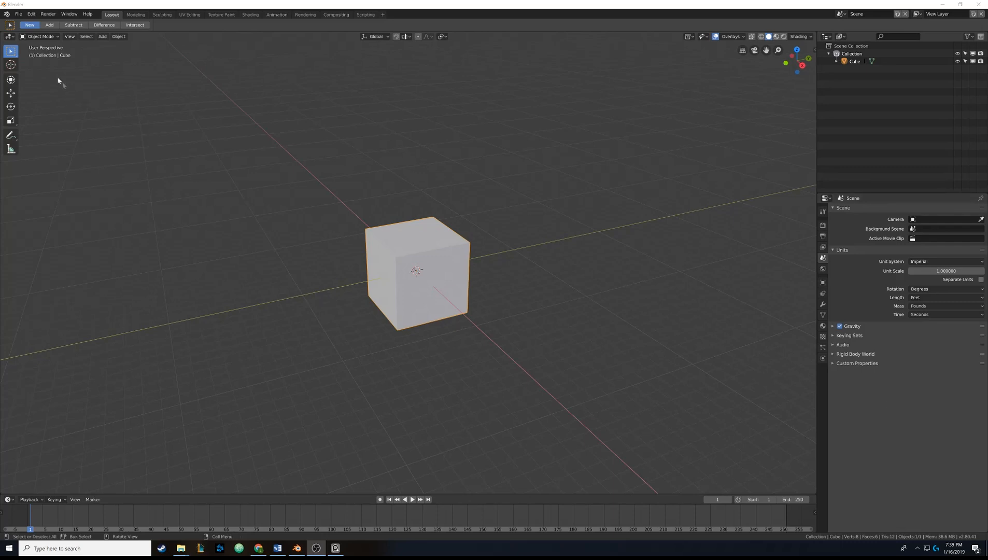
- Load Factory Settings from the File menu to restore the default startup scene
left_click(22, 14)
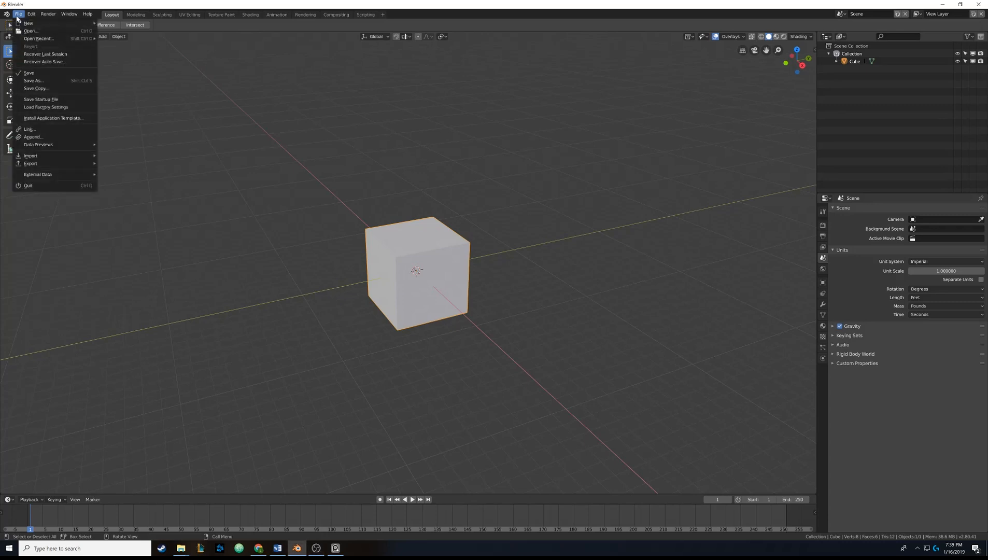
mouse_move(31, 80)
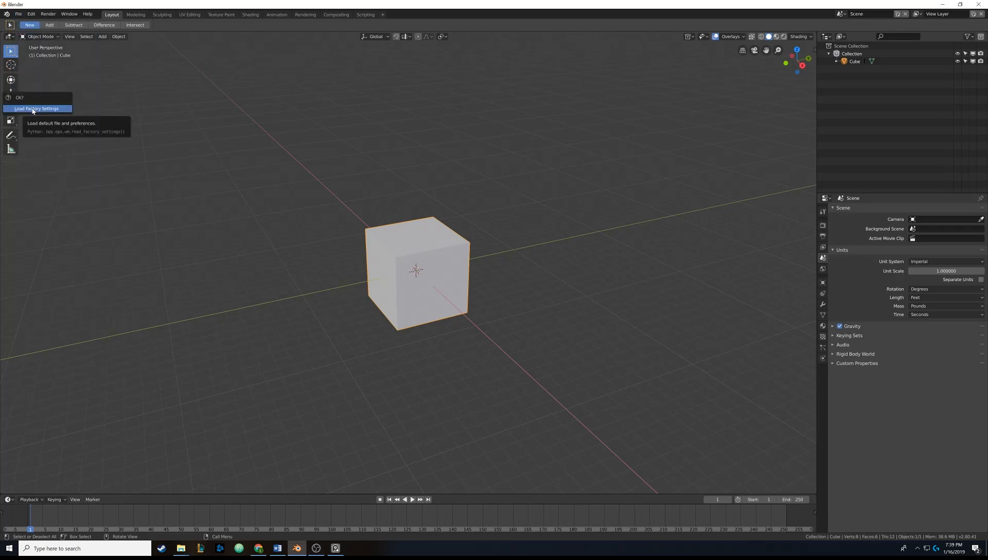
left_click(35, 109)
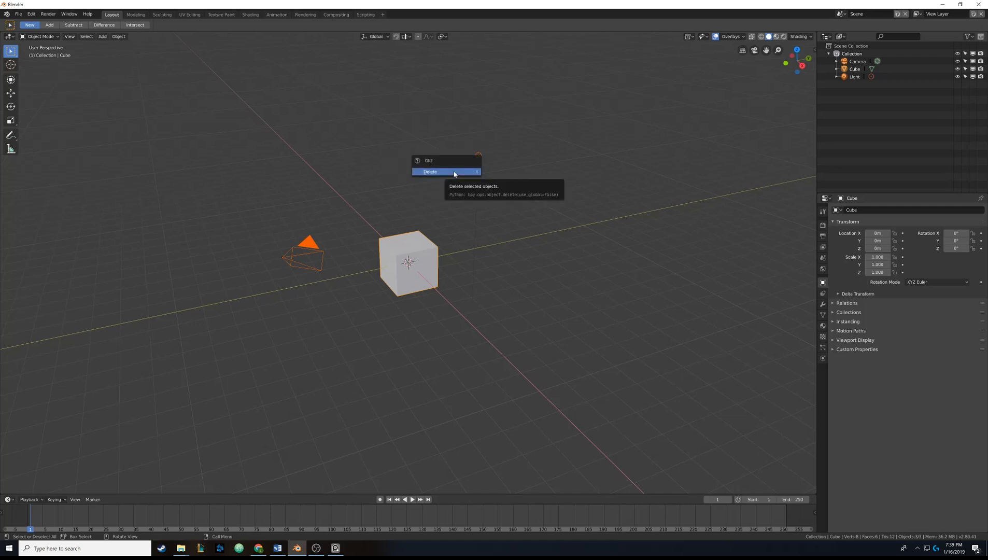
- Delete every default object and add a single new cube mesh at the origin
left_click(445, 171)
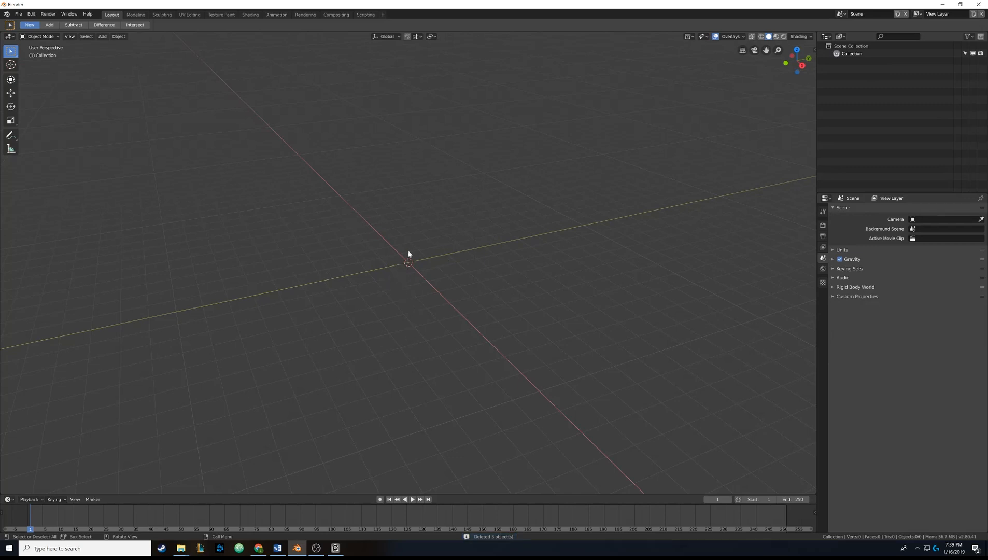
left_click_drag(409, 254, 418, 257)
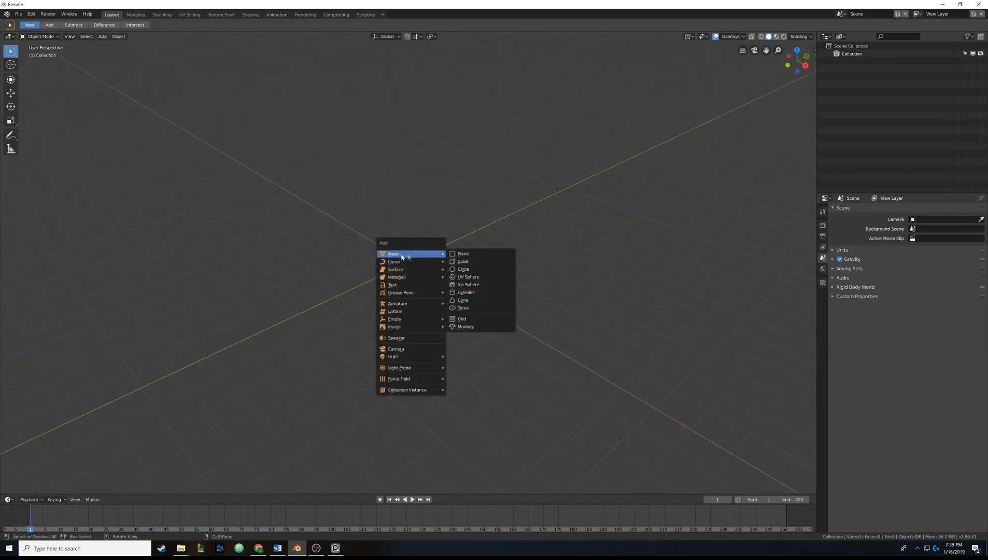
left_click(462, 261)
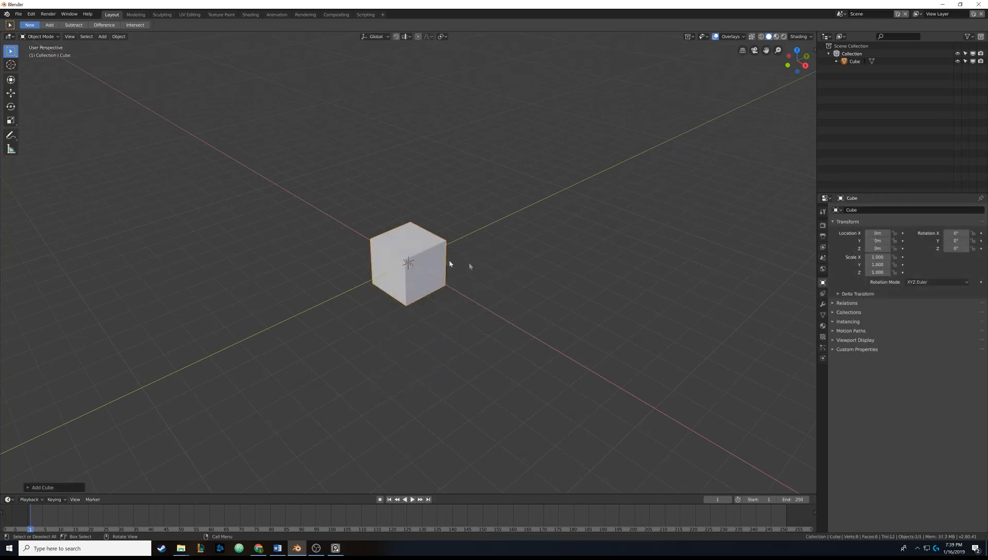
mouse_move(425, 270)
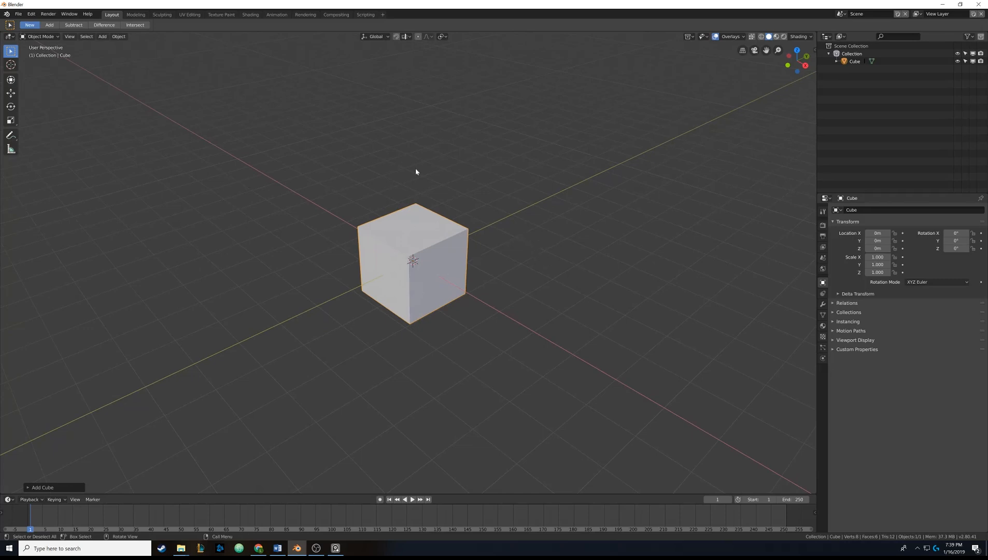
mouse_move(420, 173)
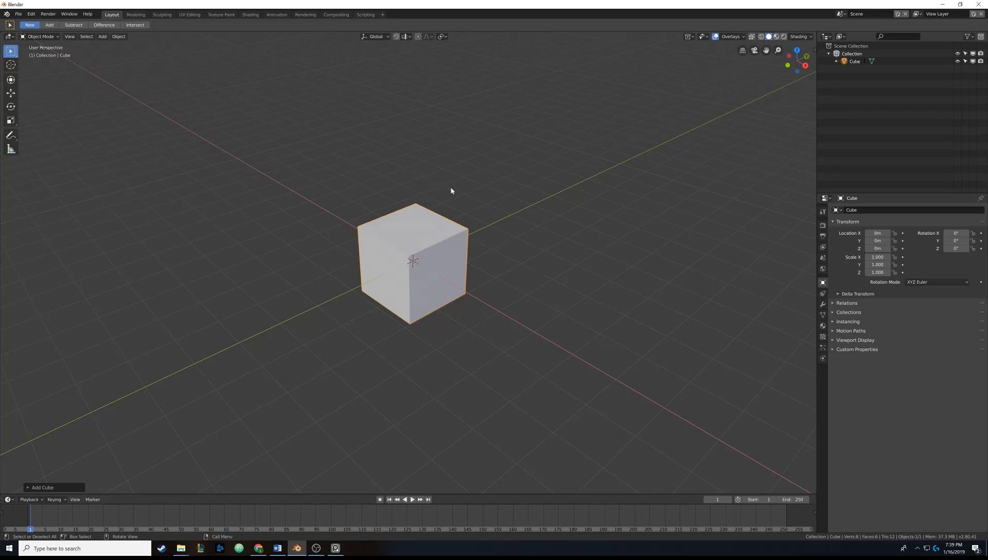
mouse_move(456, 191)
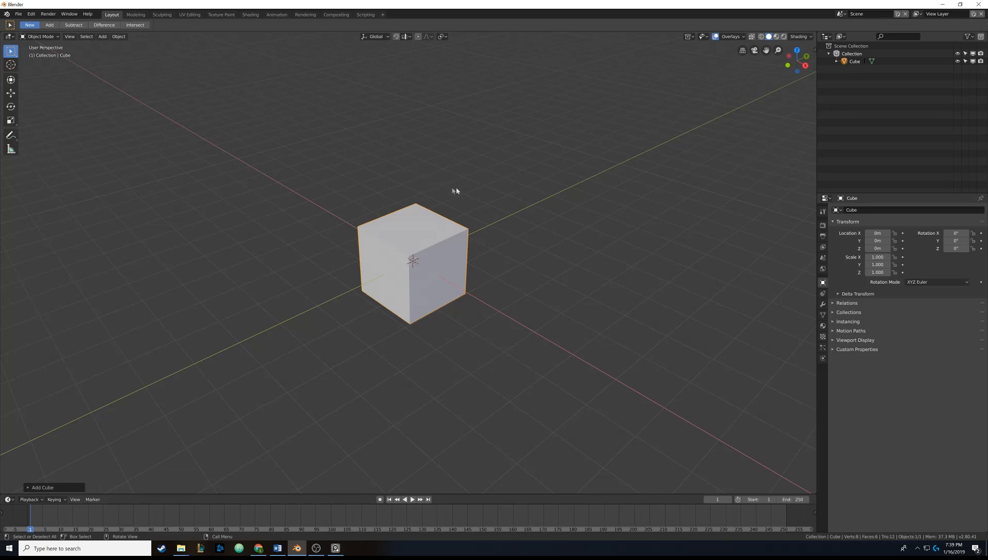
mouse_move(822, 257)
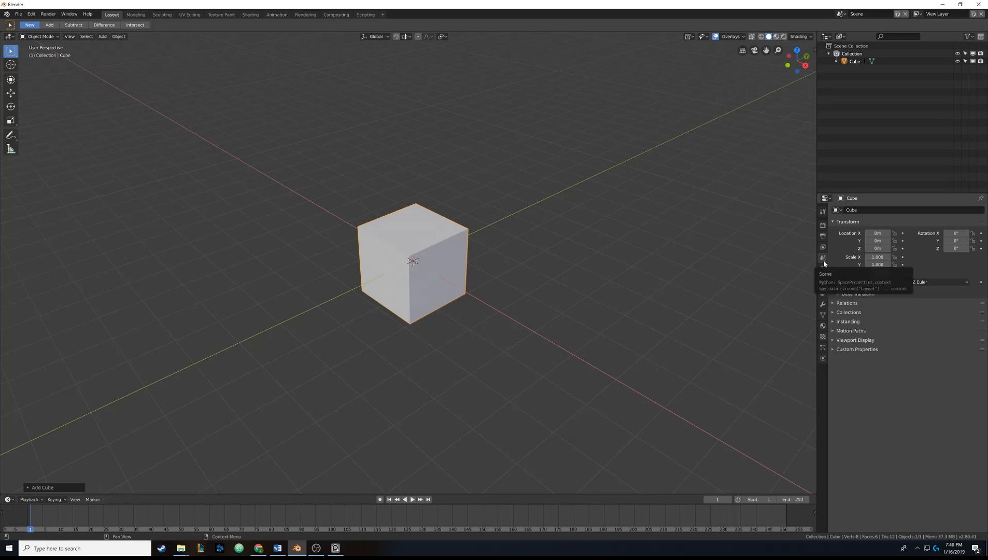
- Switch the Scene unit system to Imperial with Feet as the length unit
left_click(824, 258)
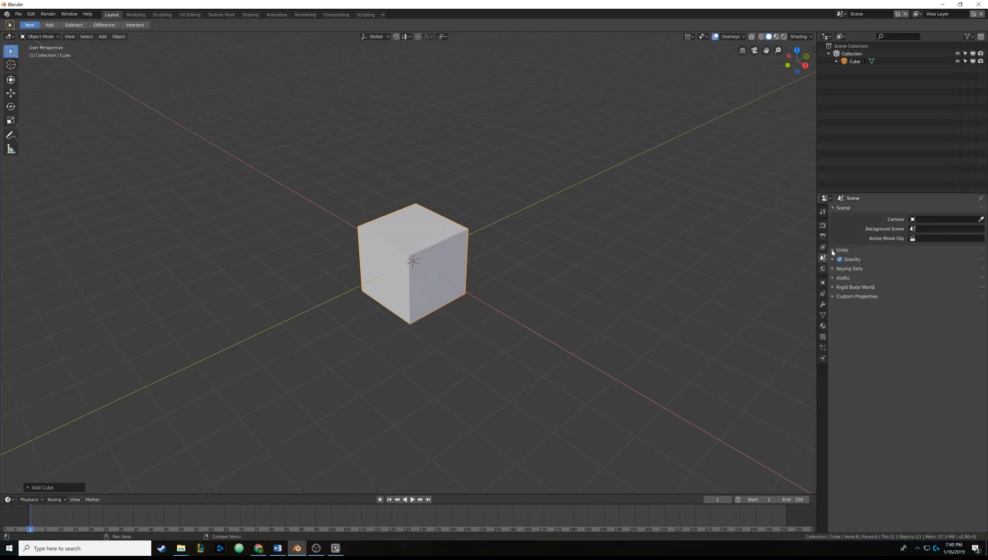
left_click(833, 250)
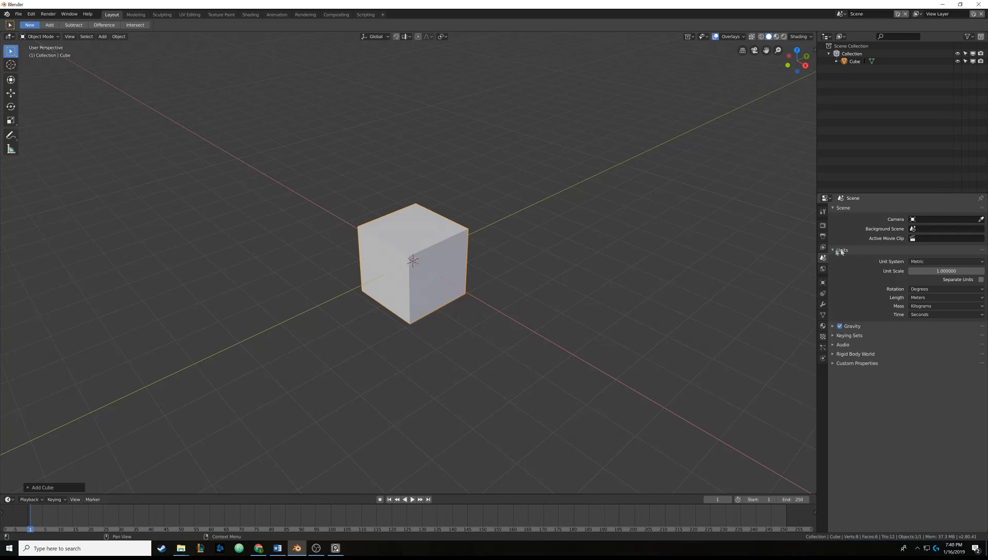
left_click(947, 261)
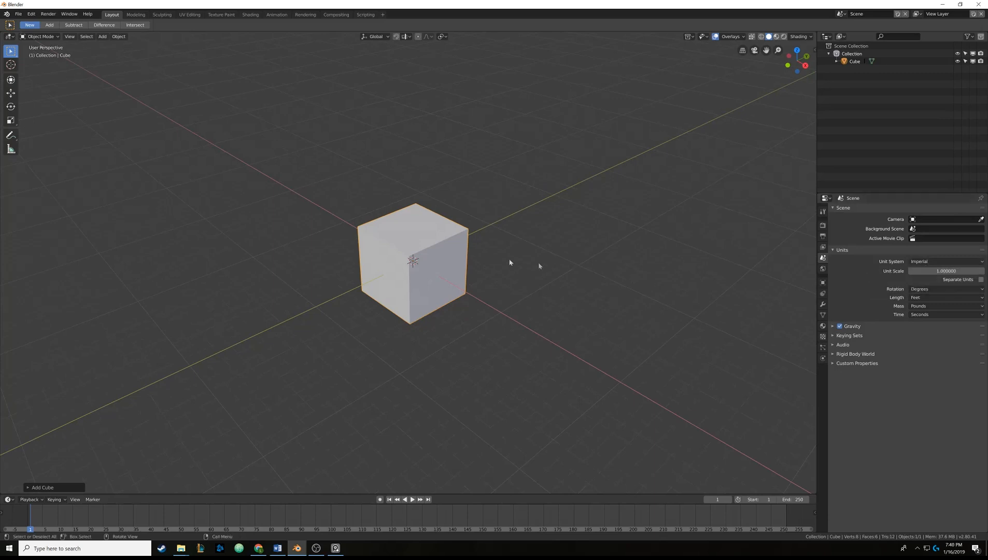
mouse_move(483, 243)
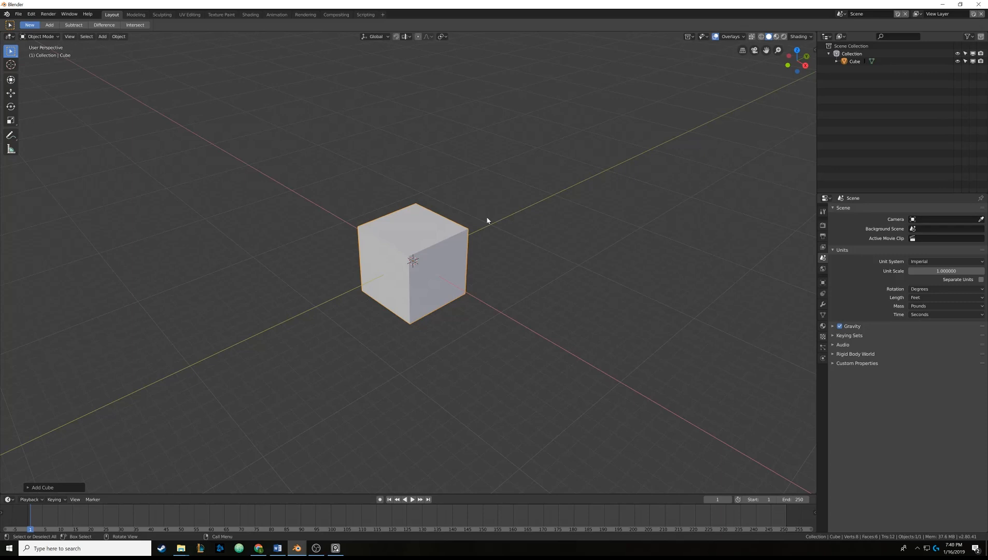
left_click(946, 298)
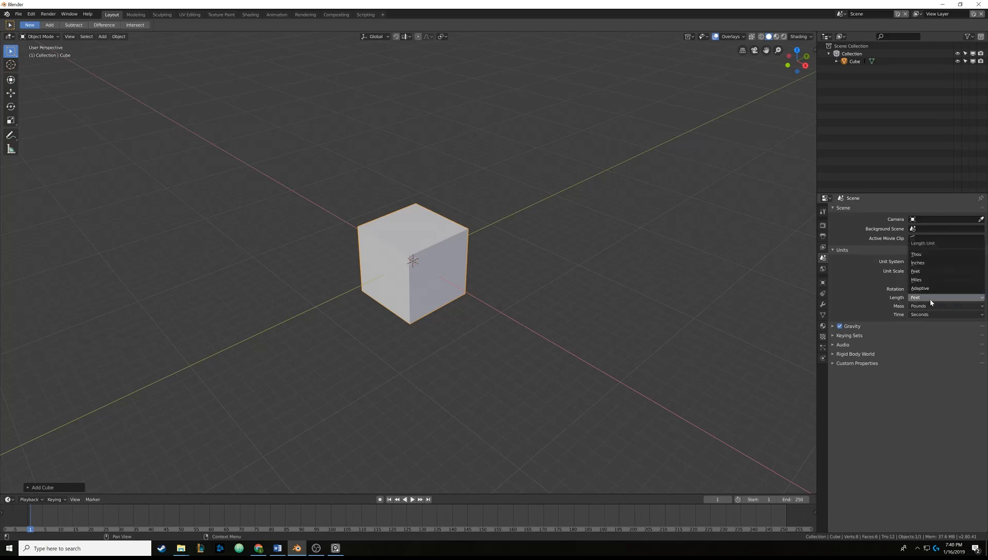
left_click(916, 272)
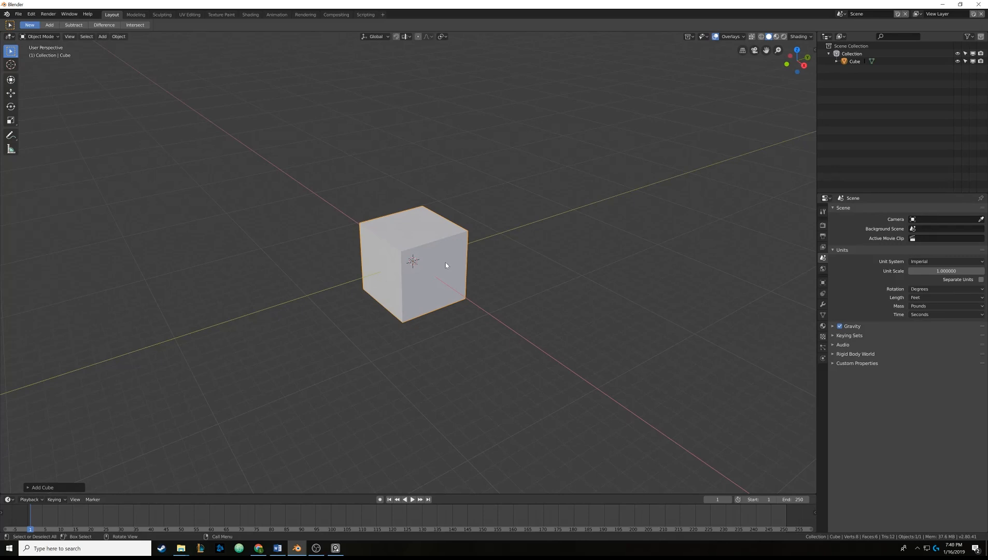
- Enter Edit Mode on the cube and enable the Edge Length measurement overlay
key("Tab")
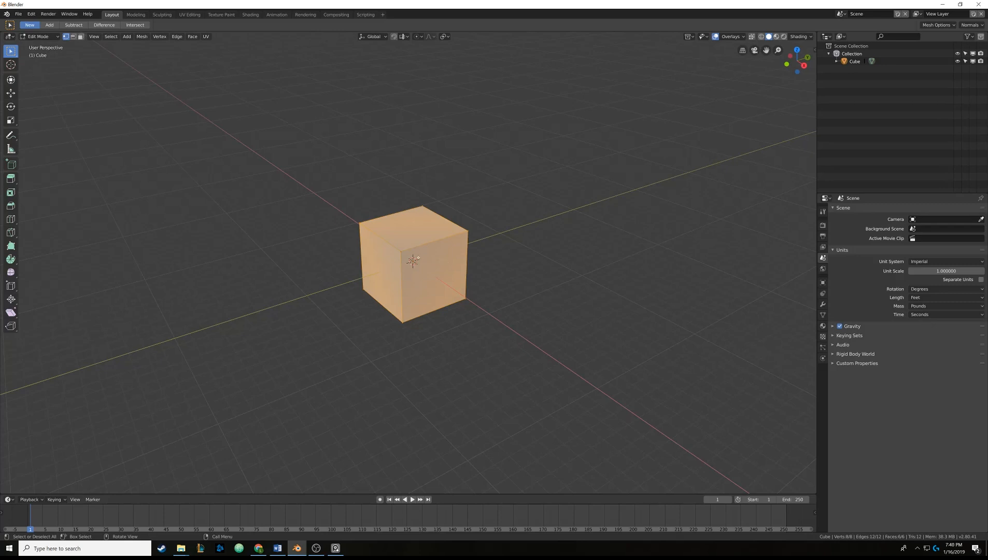
left_click(741, 37)
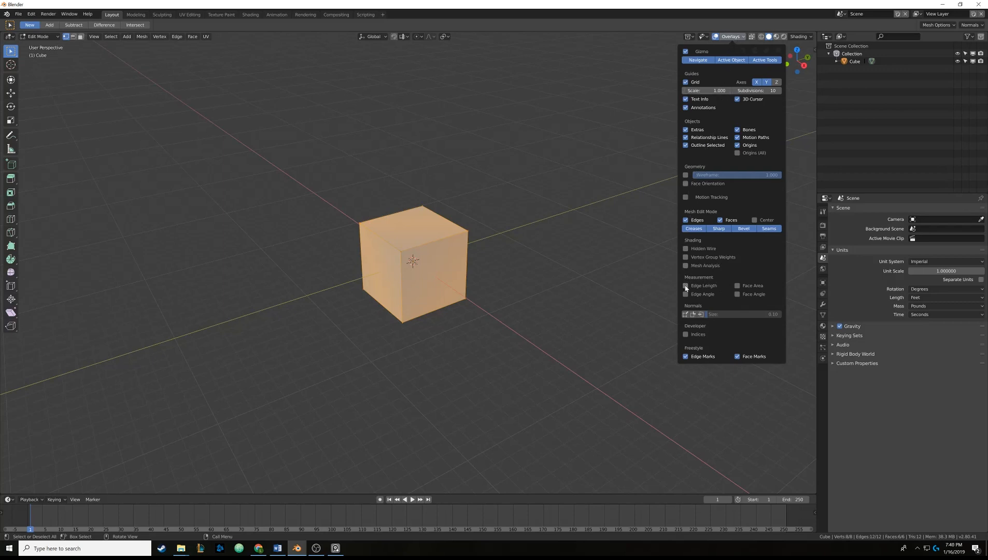
left_click(685, 286)
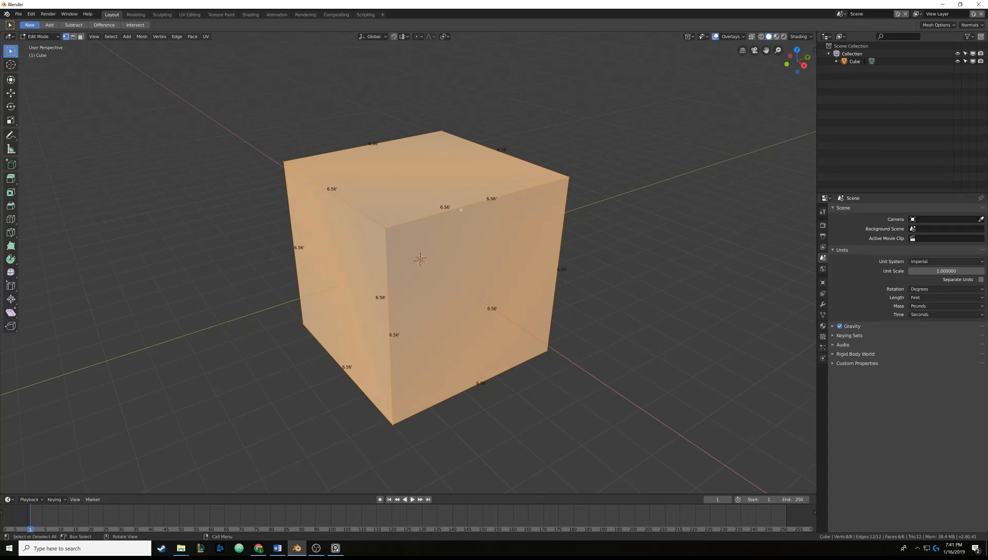
mouse_move(597, 235)
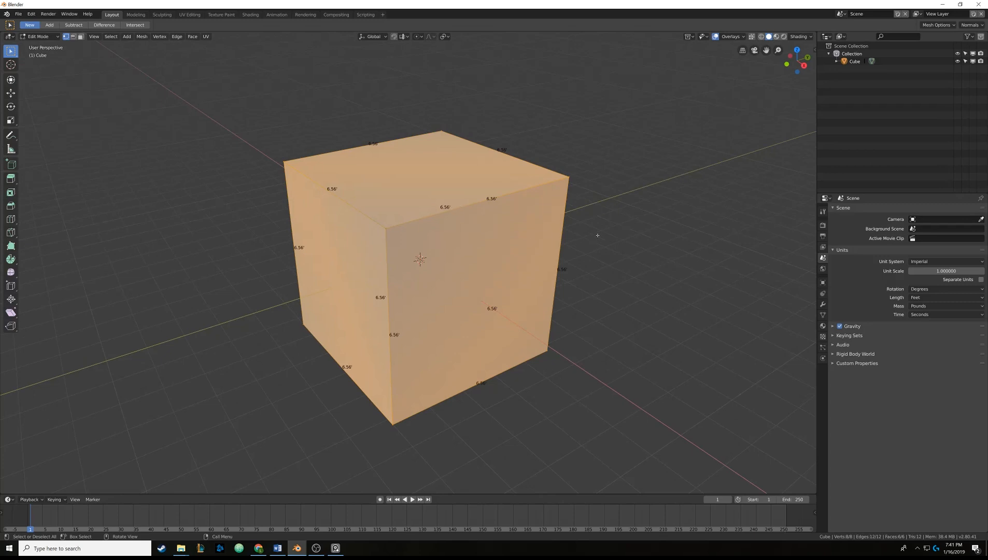
- Scale the cube into a narrow box about 6.09 ft tall and 3.74 ft wide
key("s")
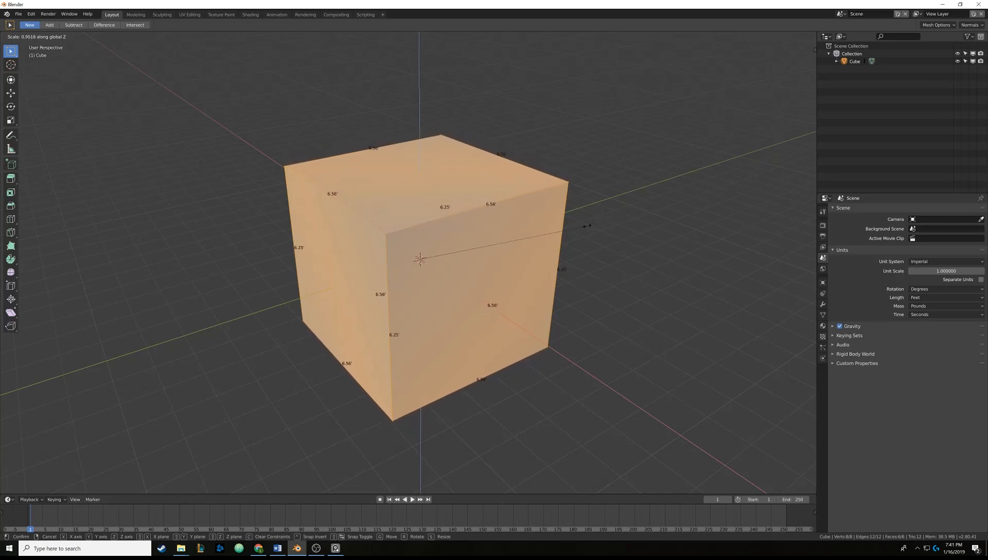
mouse_move(418, 260)
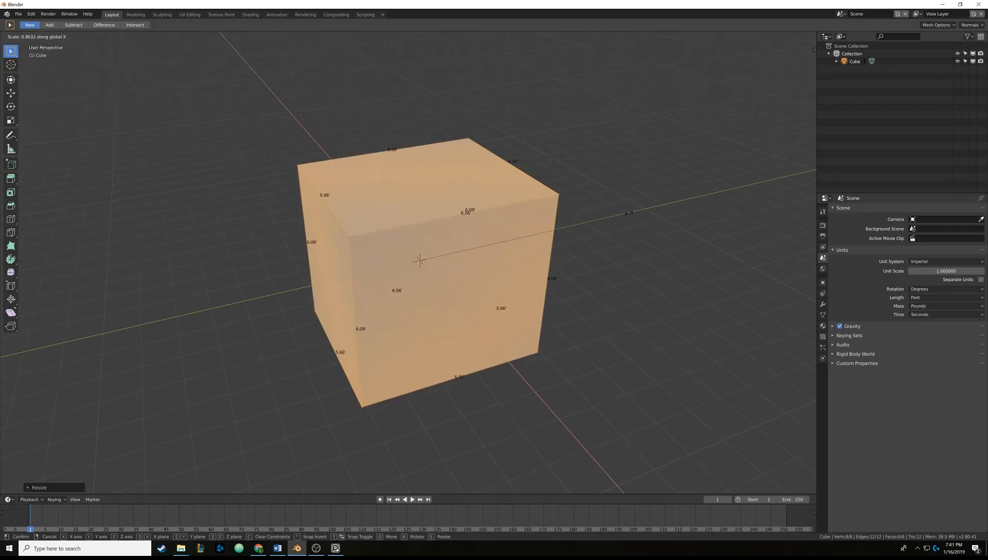
key("z")
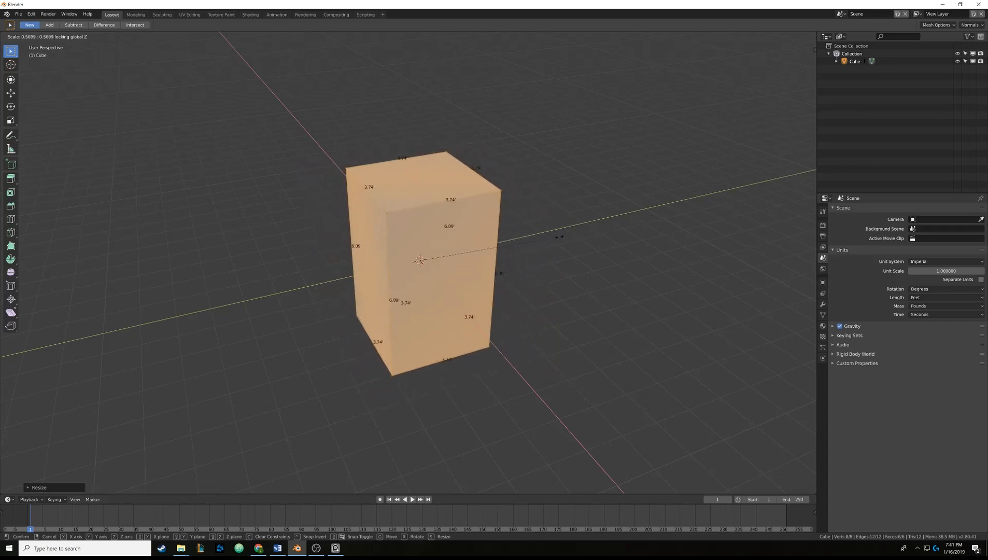
mouse_move(597, 235)
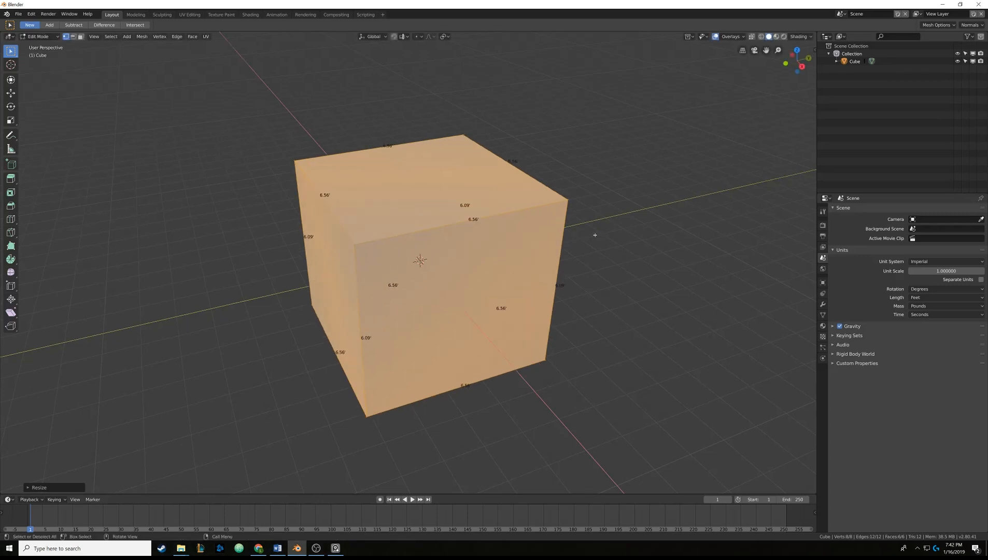
mouse_move(633, 221)
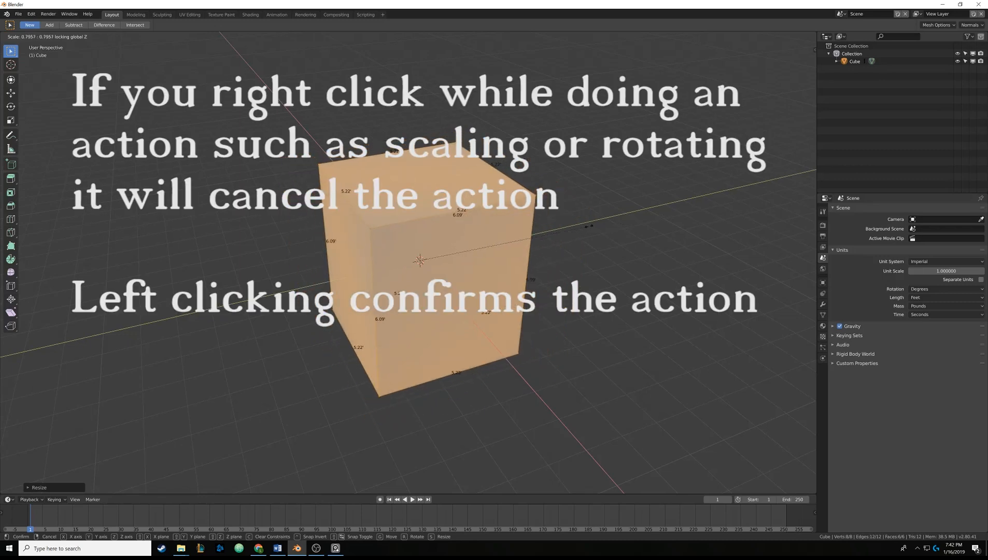
mouse_move(420, 260)
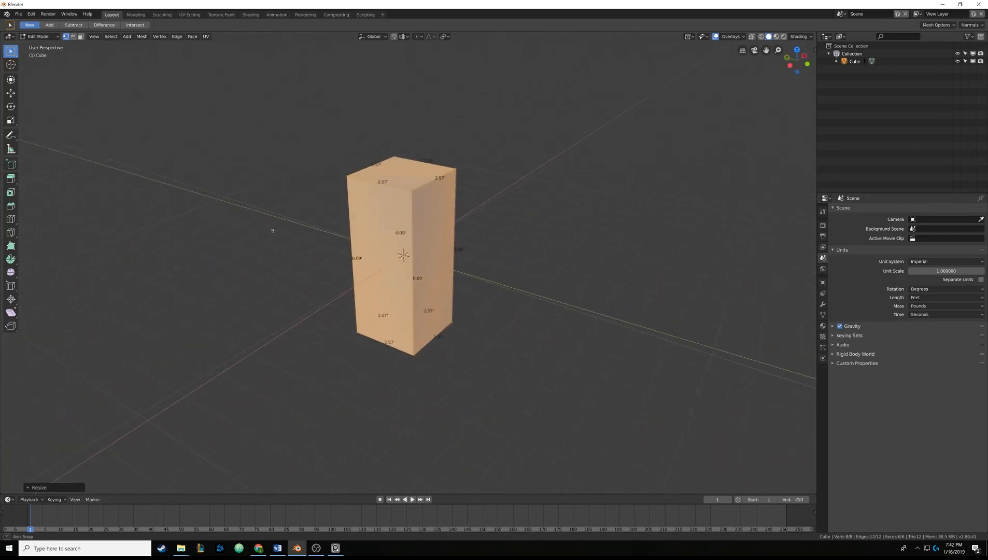
- Back in Object Mode, move the tall box up along Z so its base rests on the grid floor
key("Tab")
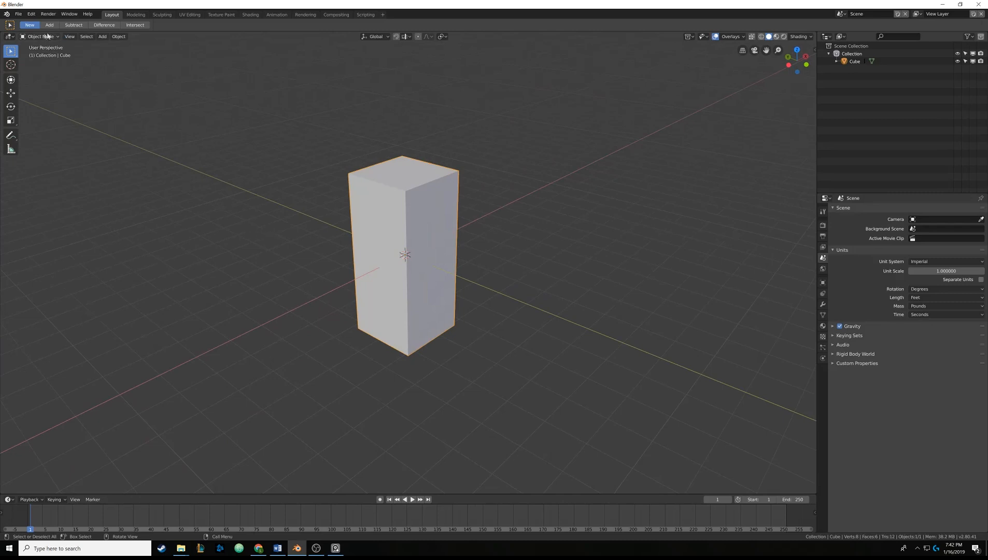
key("Tab")
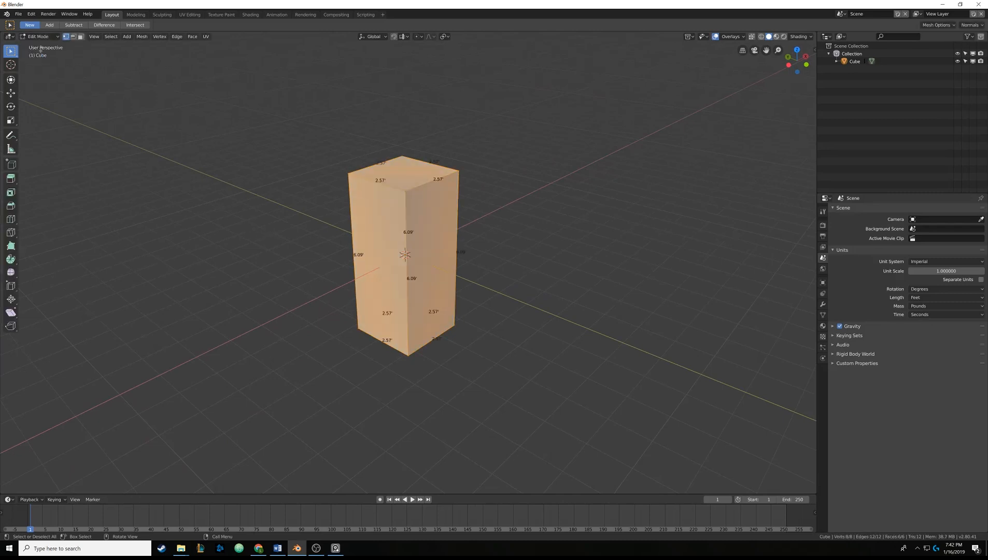
key("Tab")
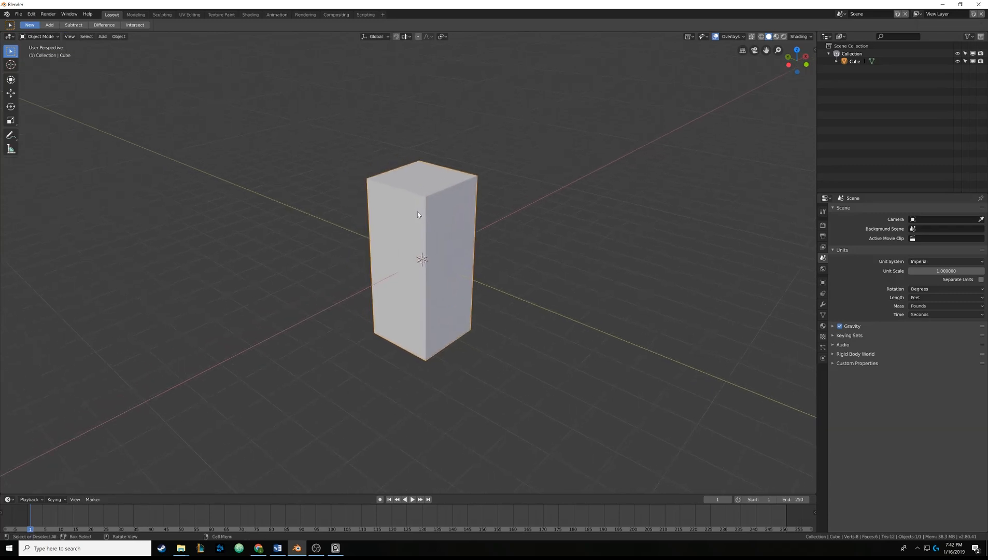
mouse_move(392, 263)
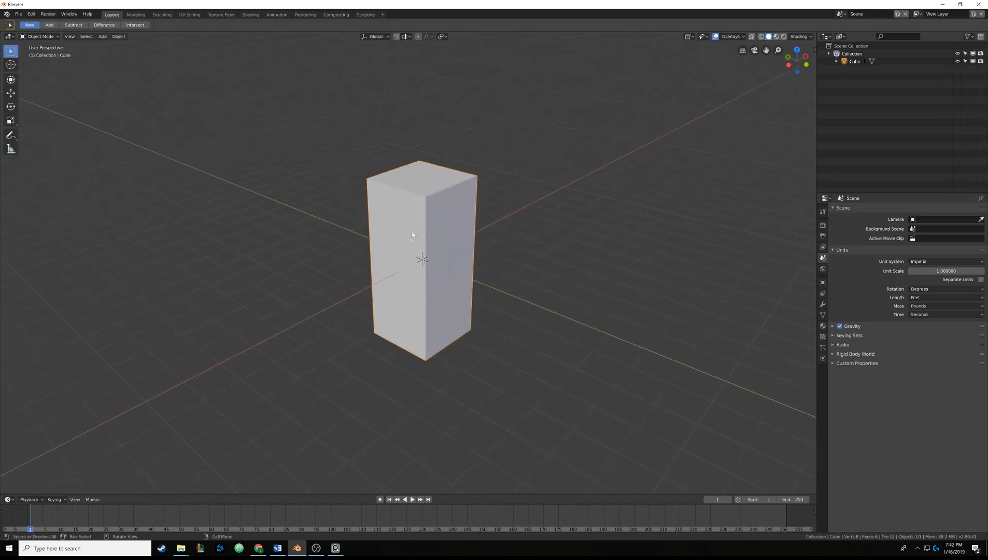
left_click(9, 95)
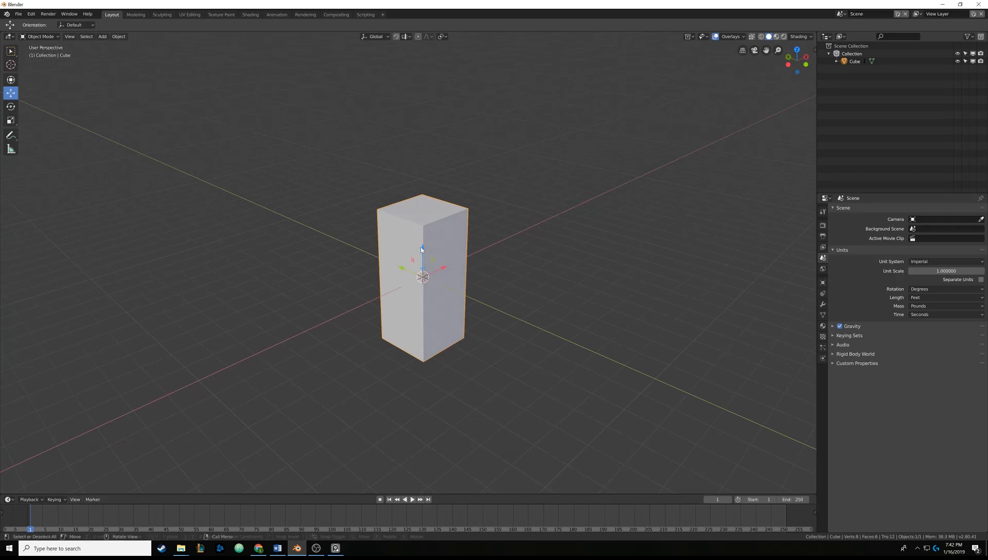
key("g")
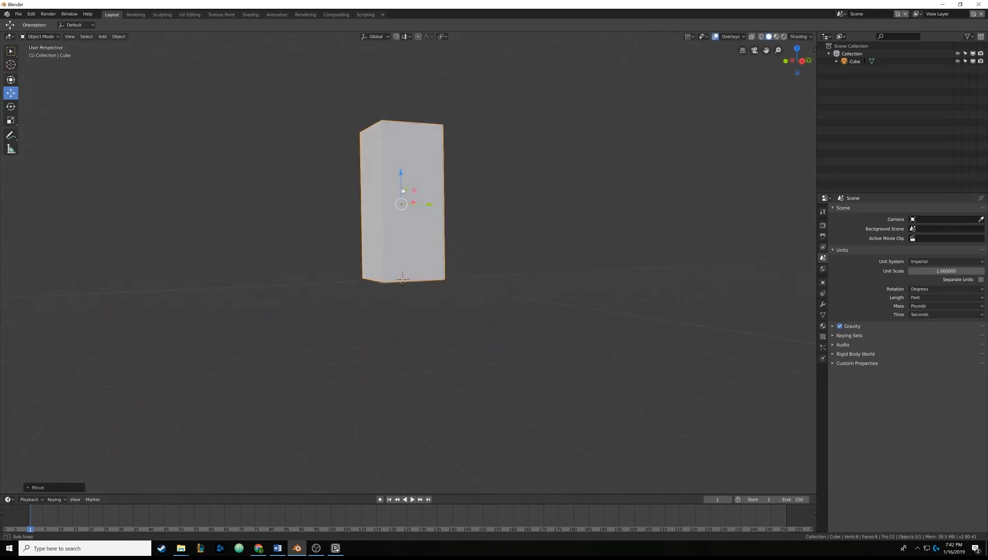
left_click_drag(402, 191, 530, 220)
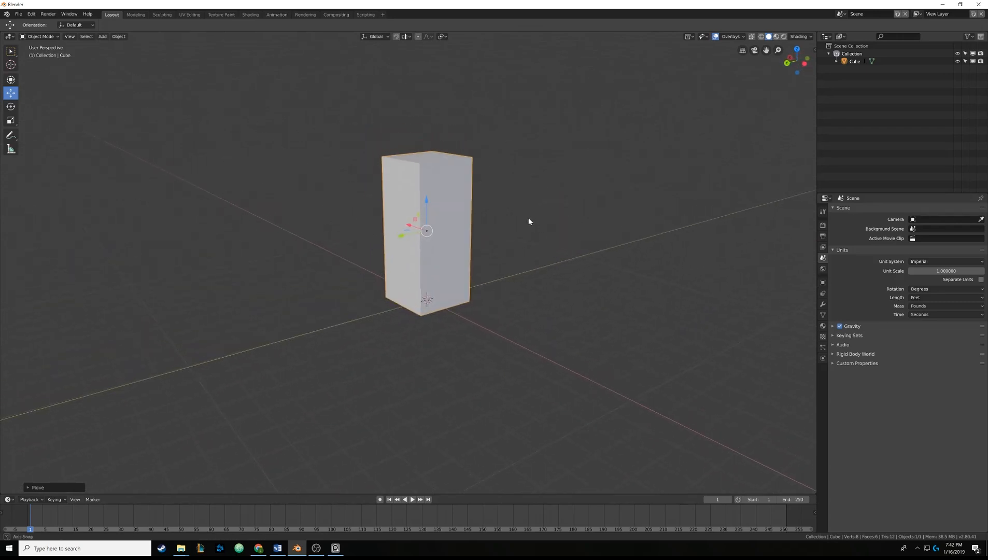
left_click_drag(530, 221, 436, 228)
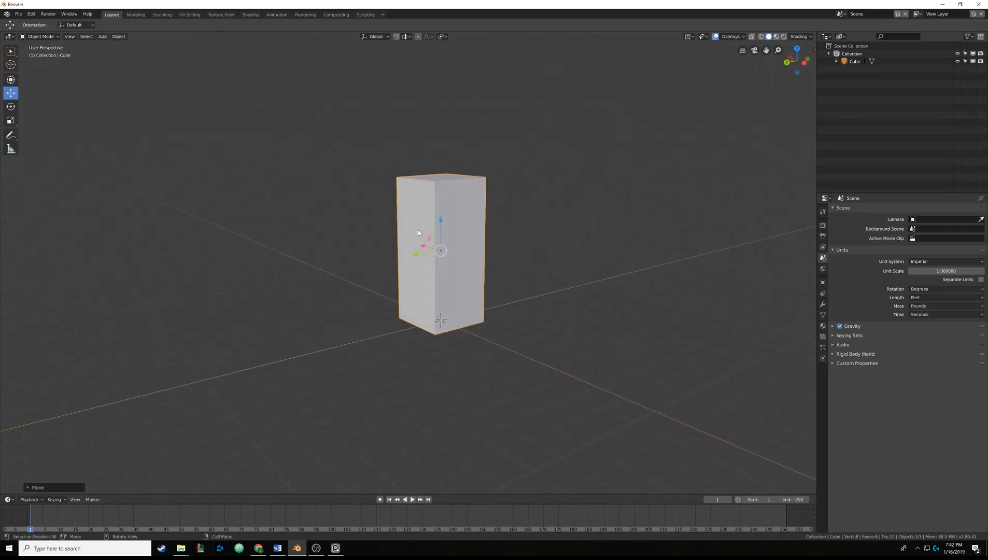
mouse_move(620, 293)
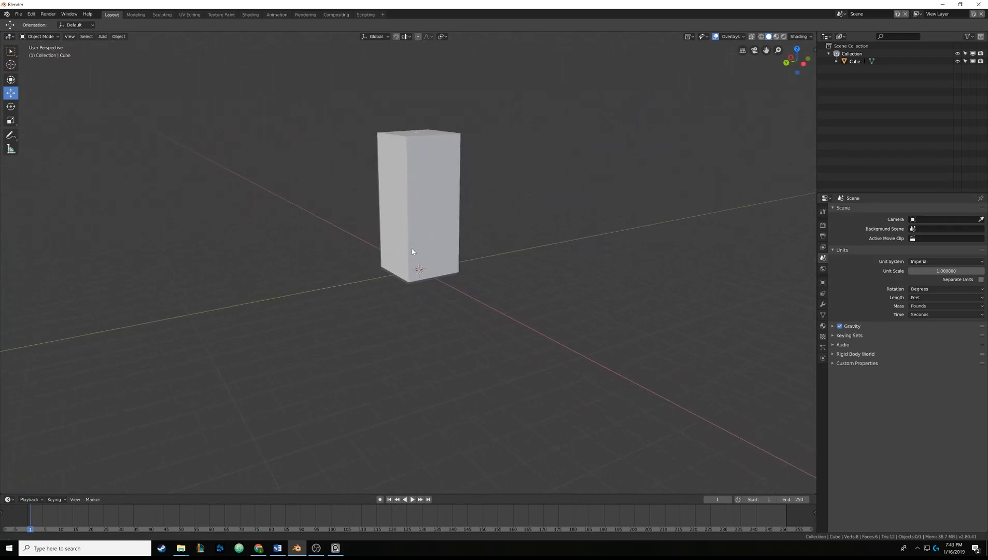
- Add a Plane mesh at the foot of the tall box and inspect it from around the scene
left_click_drag(413, 252, 432, 239)
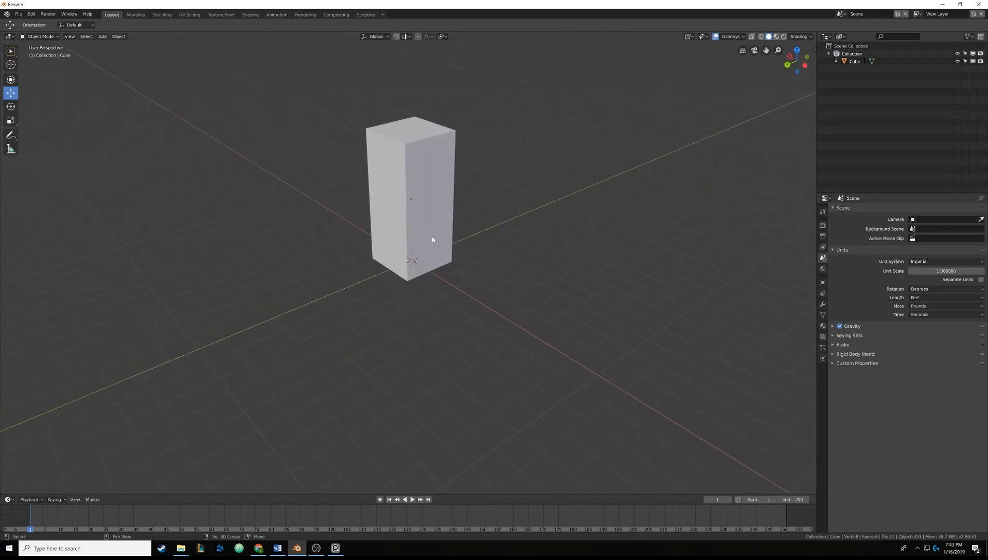
left_click(103, 37)
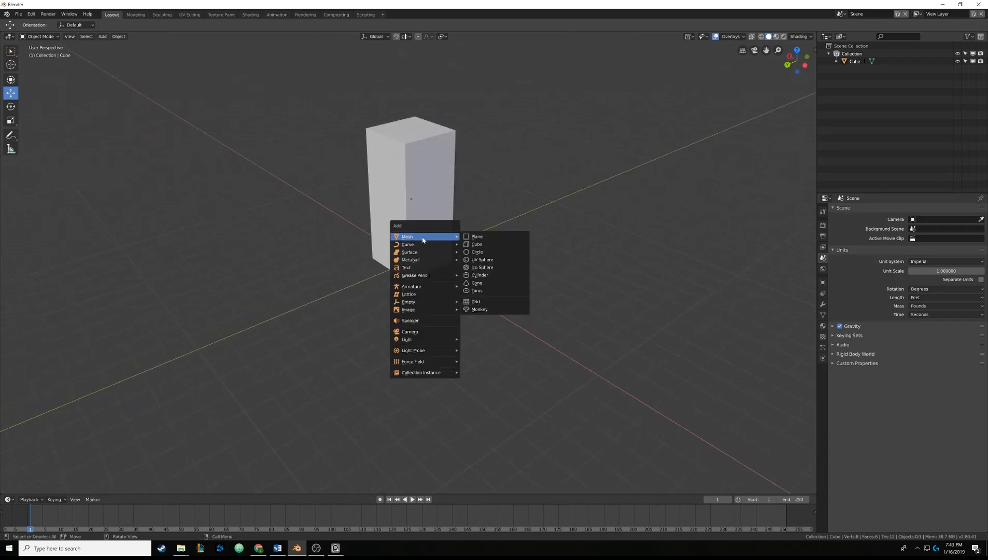
left_click(475, 236)
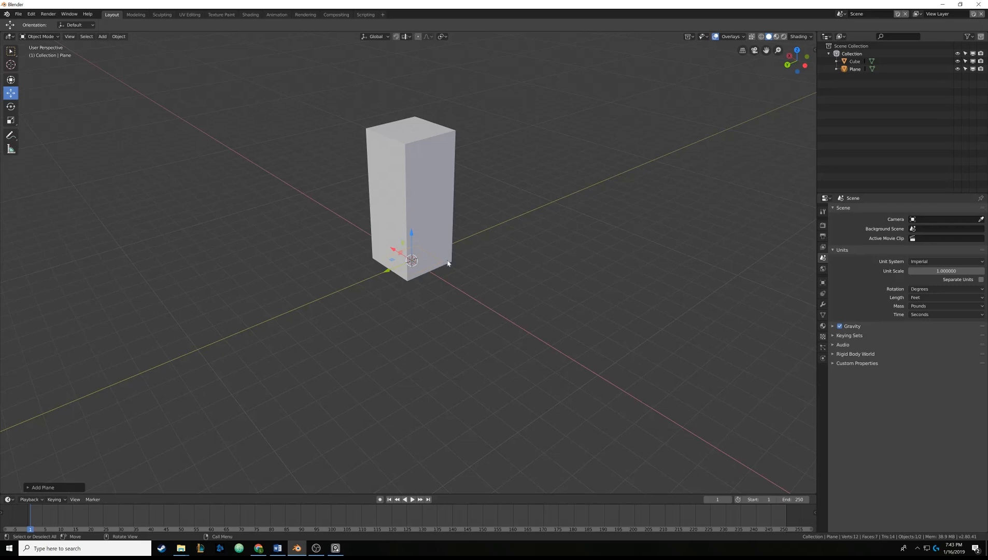
scroll("up", 3)
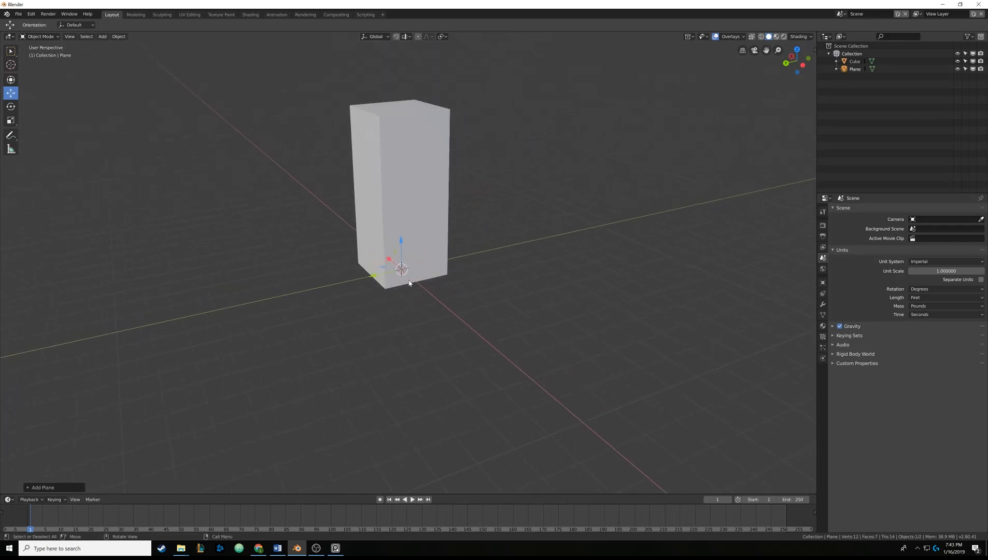
mouse_move(414, 267)
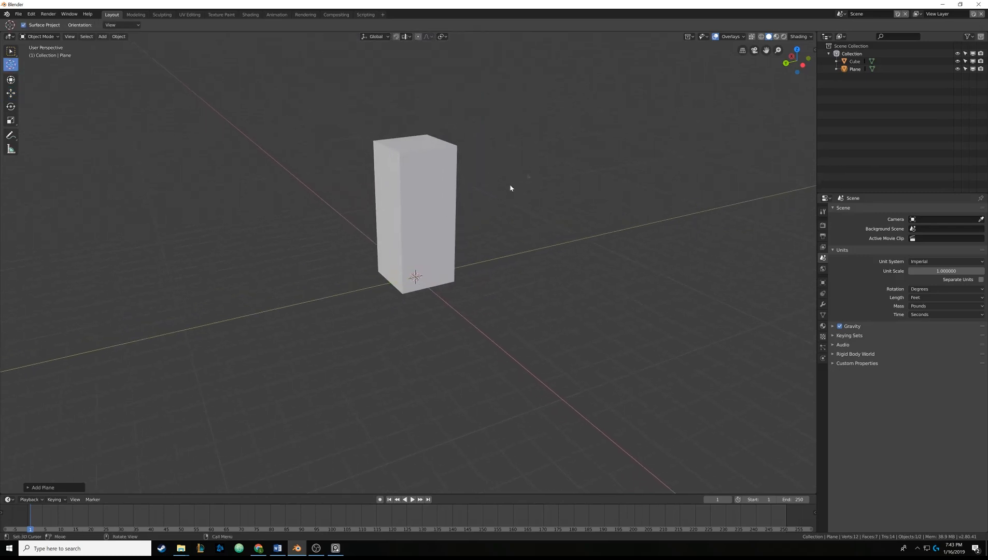
left_click(102, 36)
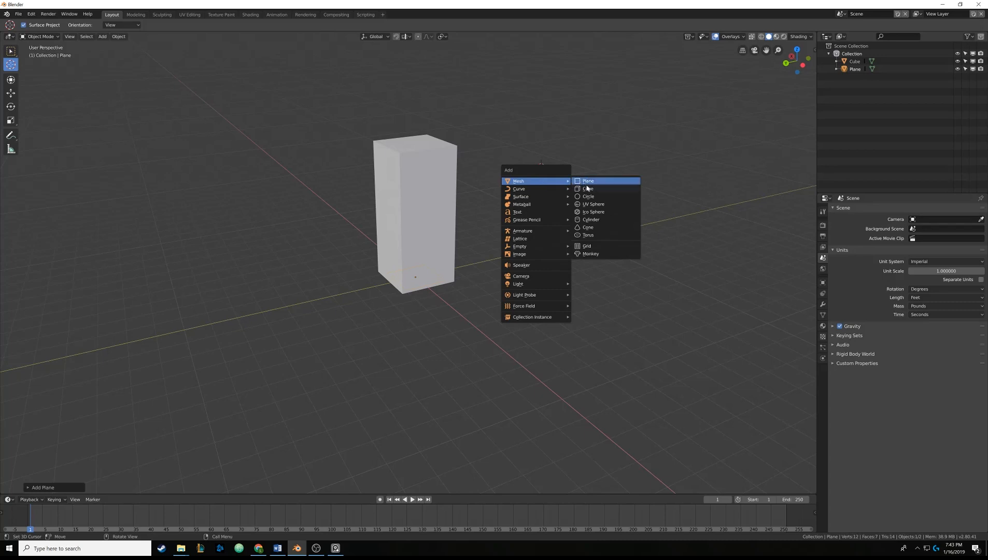
left_click(587, 189)
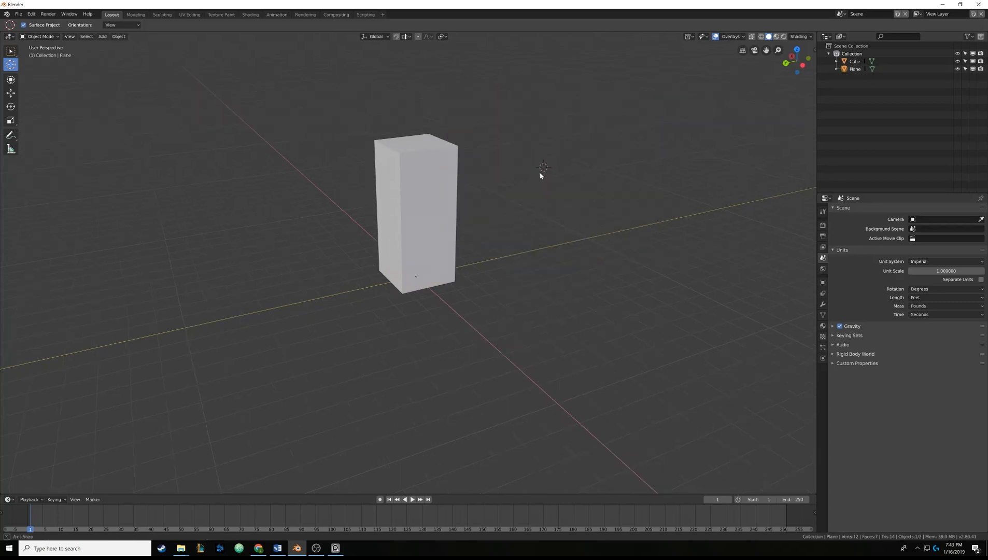
left_click_drag(540, 176, 490, 180)
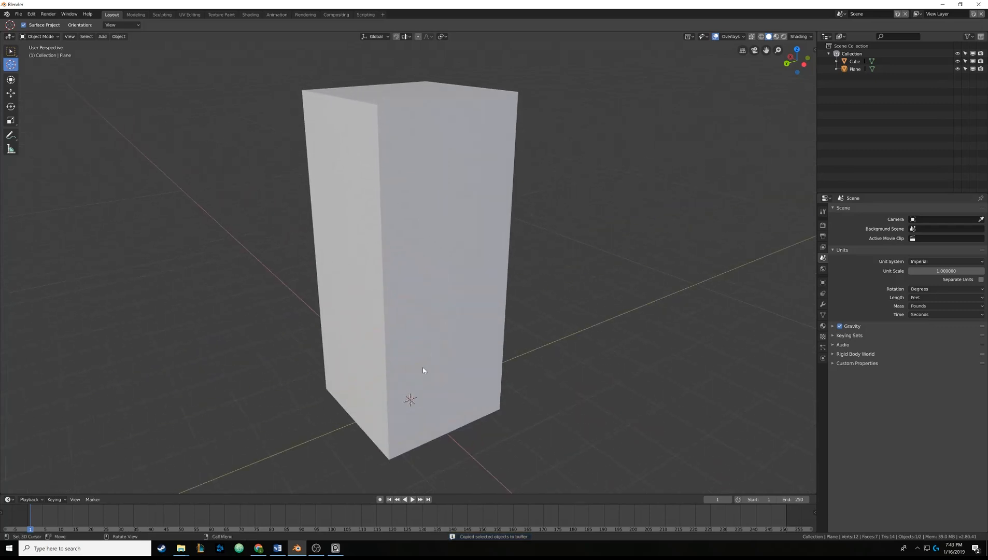
mouse_move(399, 242)
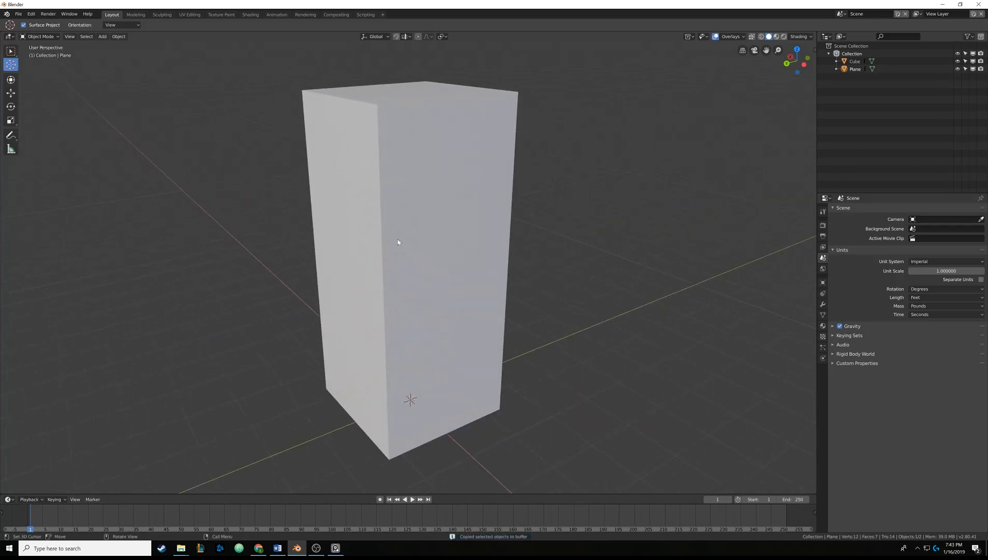
scroll("down", 3)
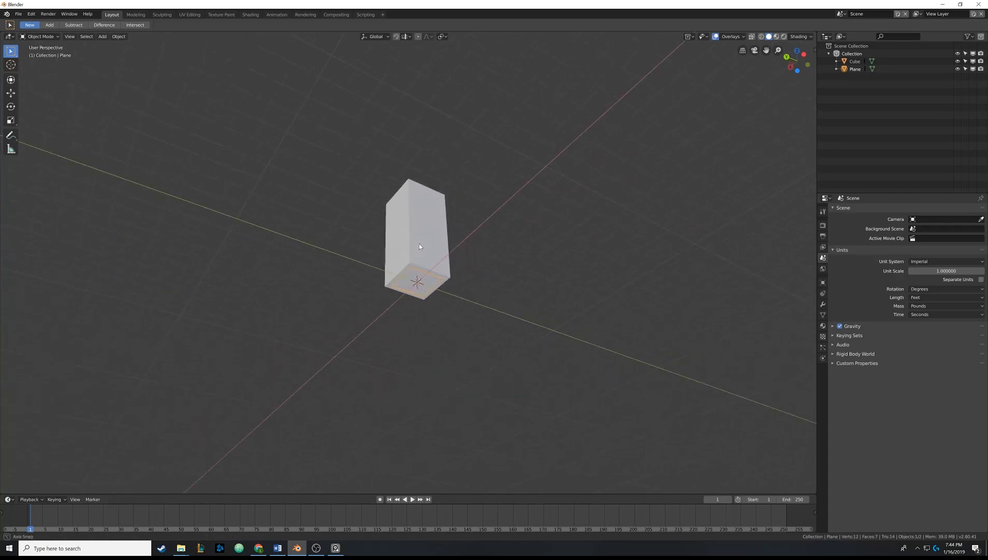
- In Edit Mode, scale the plane into a broad floor, then stretch it longer along one axis
key("Tab")
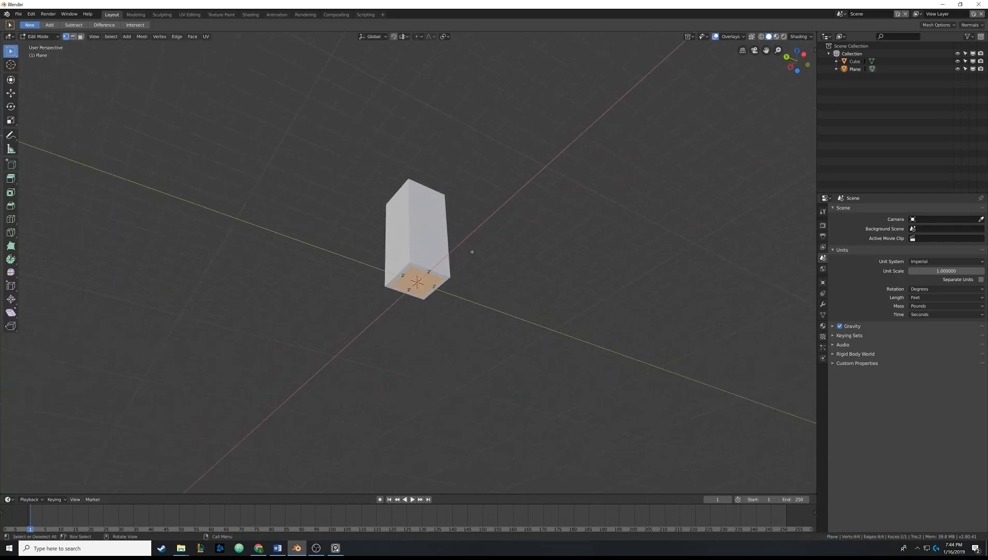
key("s")
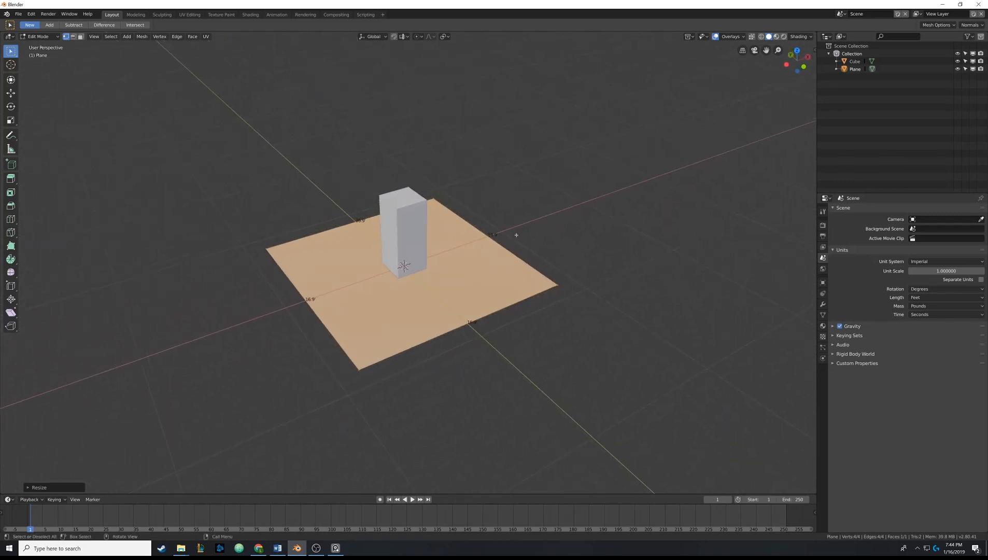
key("s")
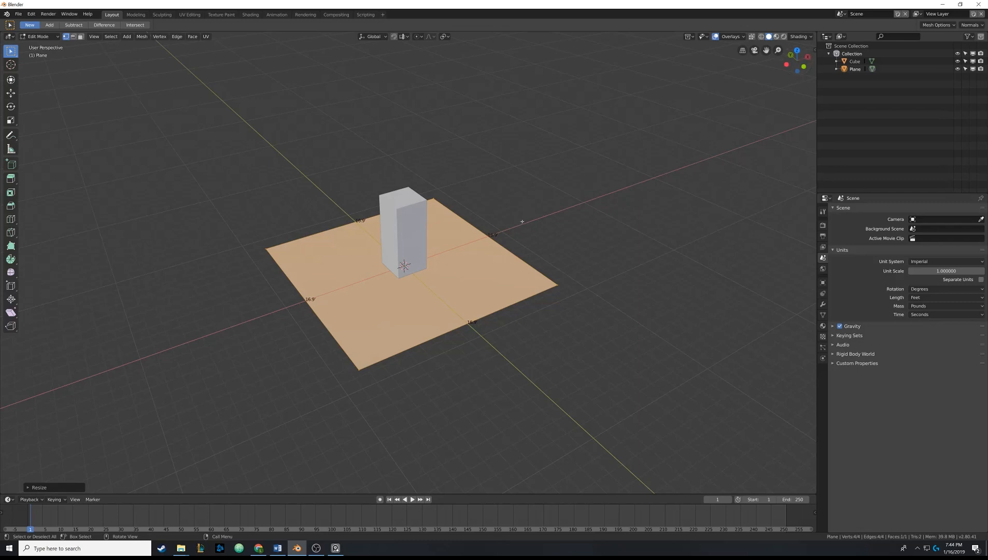
key("s")
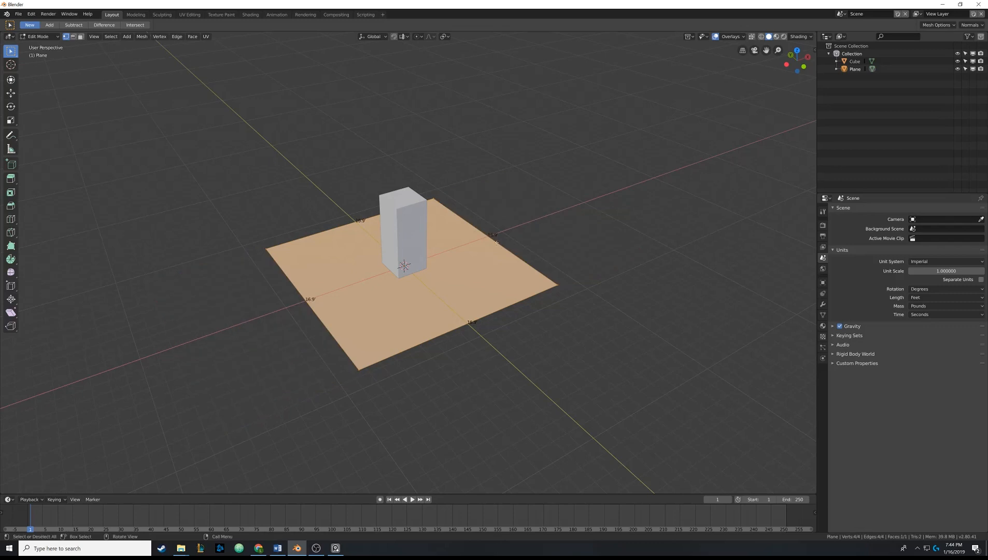
mouse_move(525, 231)
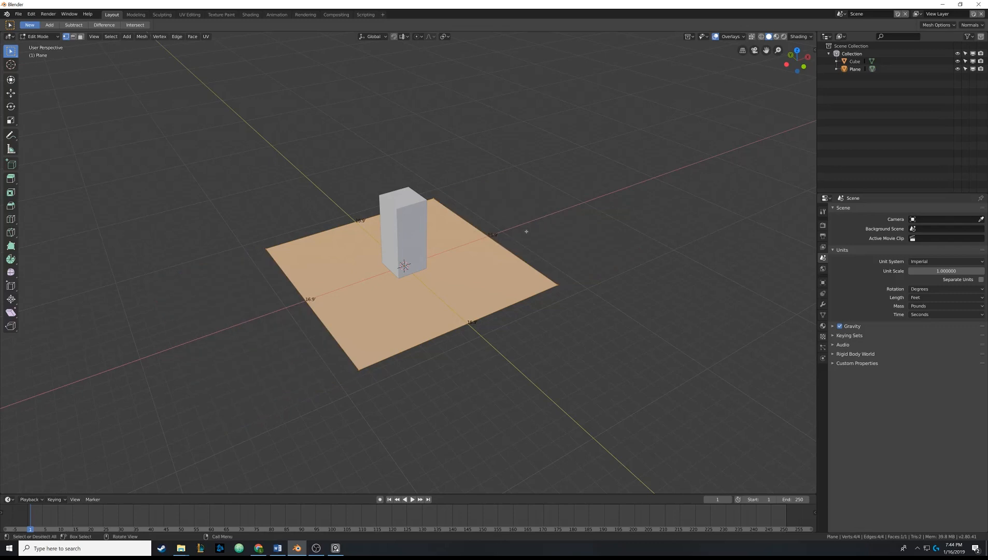
key("s")
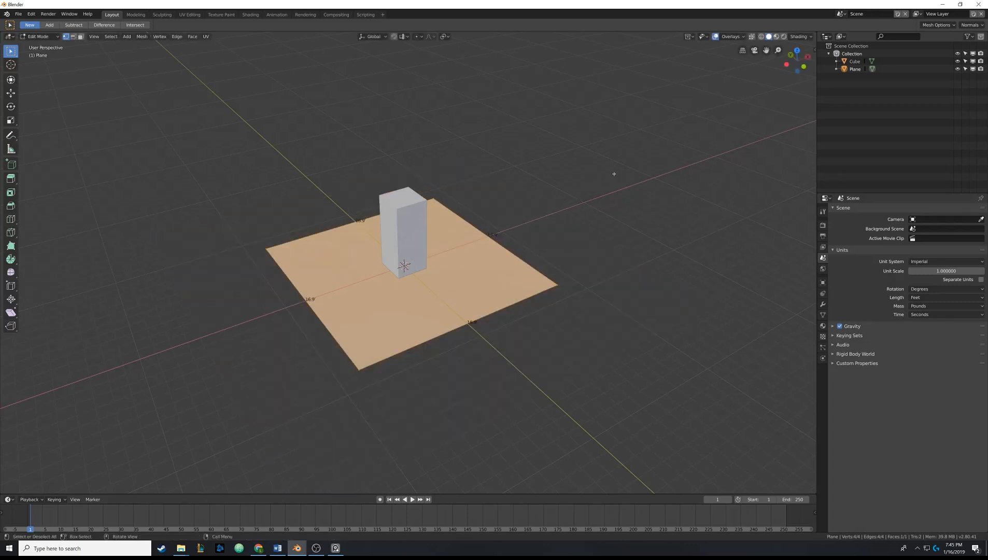
mouse_move(541, 238)
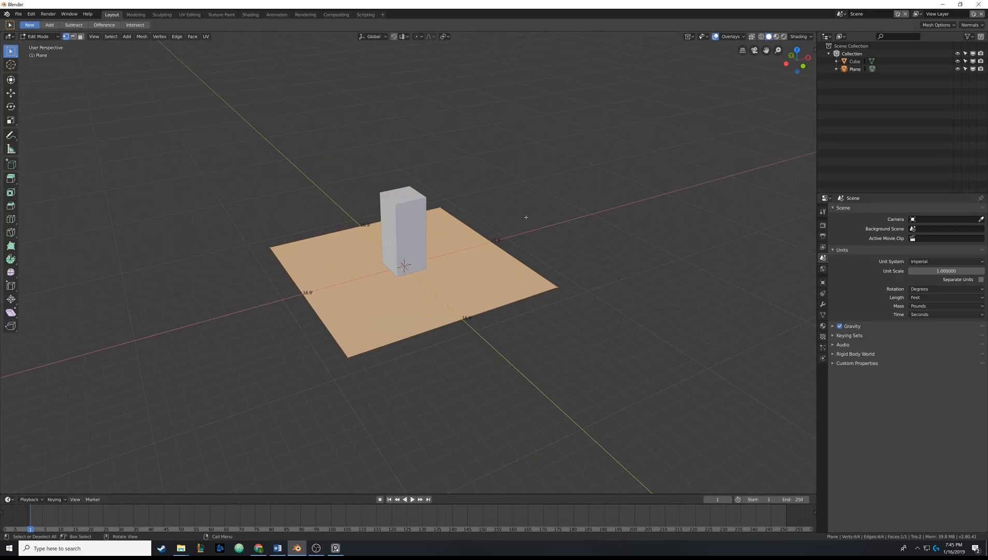
key("s")
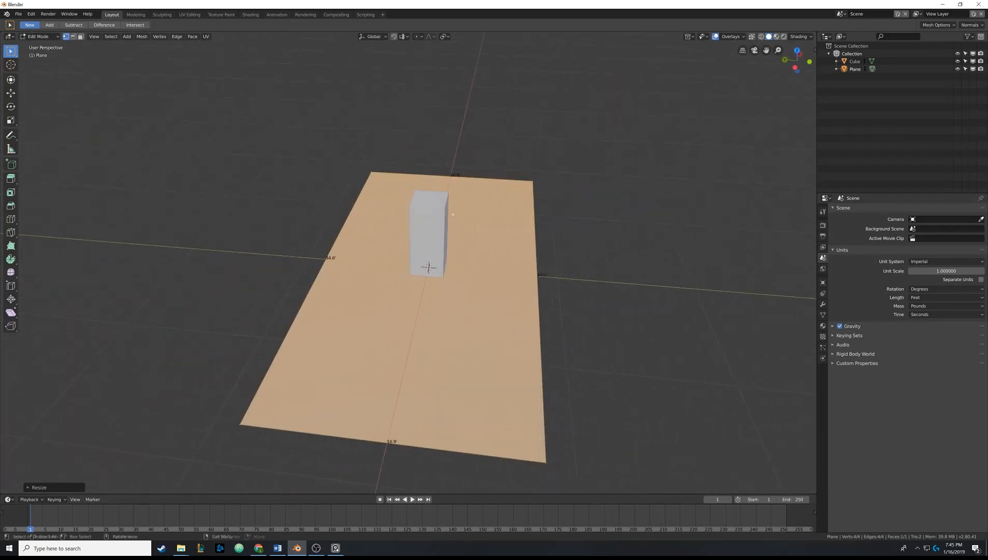
- Scale the floor along Y into a long rectangle around the box and return to Object Mode
left_click_drag(428, 265, 454, 240)
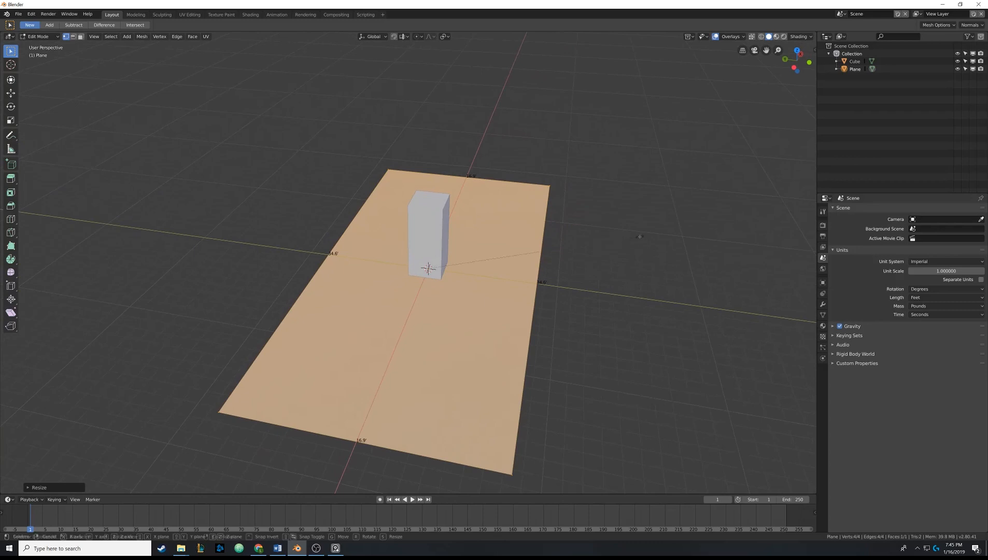
key("s")
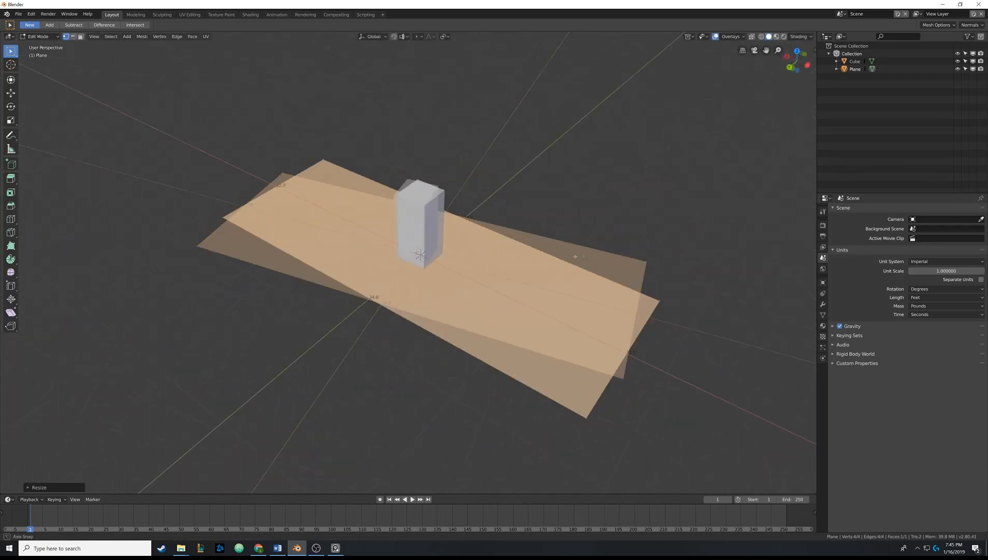
key("y")
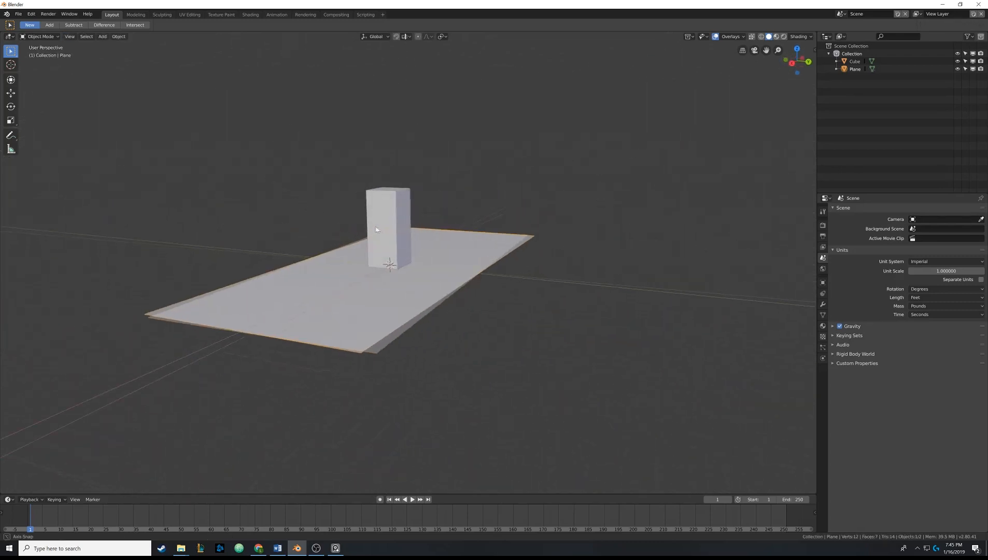
left_click_drag(376, 229, 466, 255)
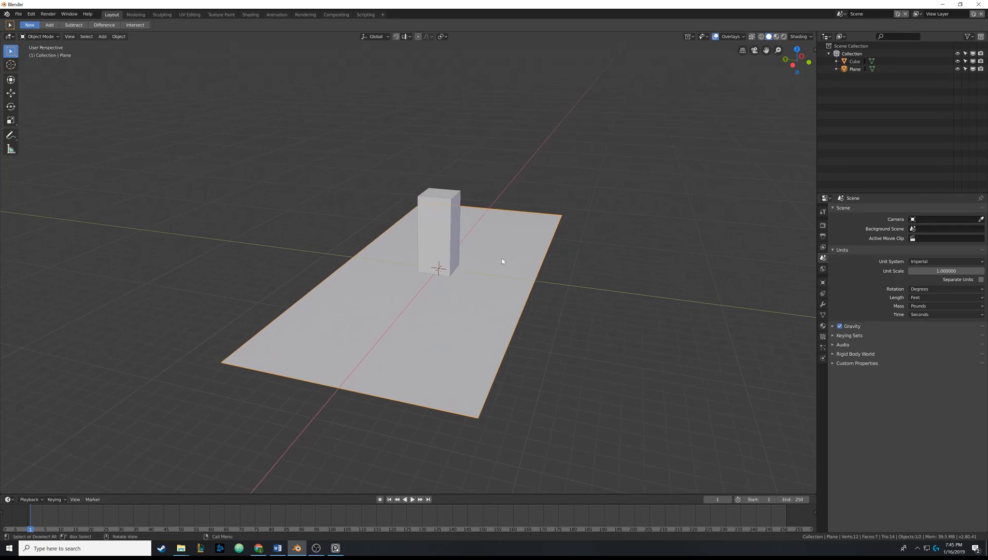
- Re-enter Edit Mode on the floor plane, ready to extrude it upward into room walls
key("Tab")
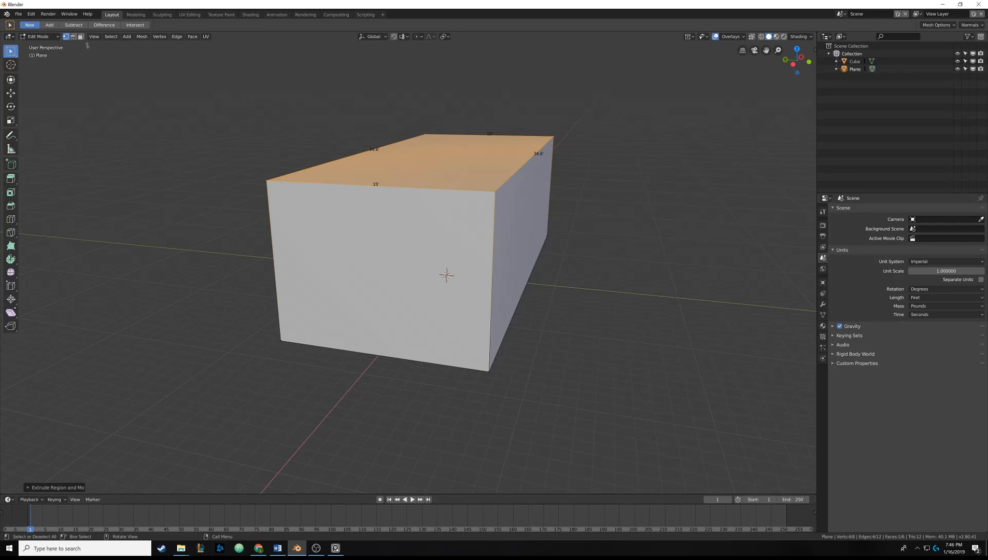
- Select the front face of the room box and bring up the delete choices, then dismiss them
left_click(81, 36)
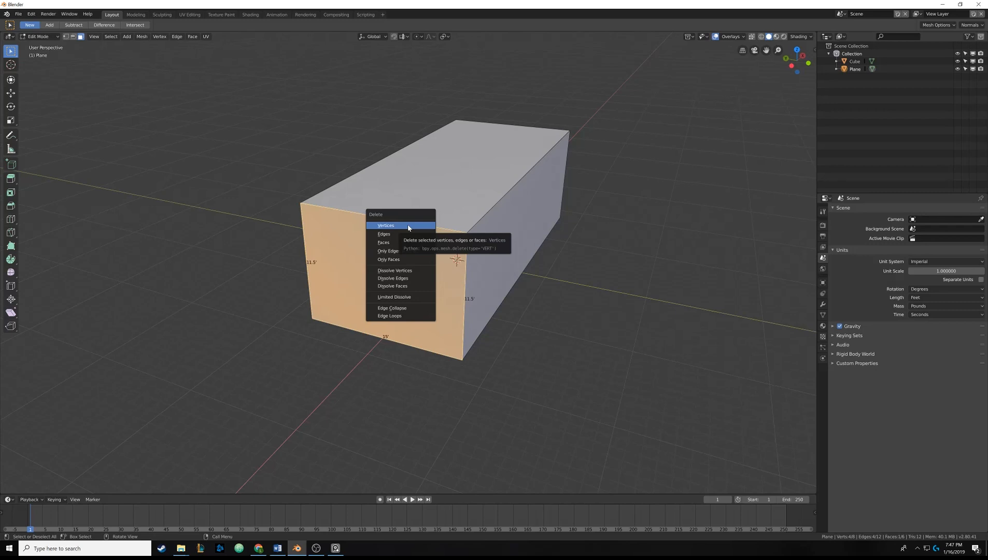
mouse_move(407, 243)
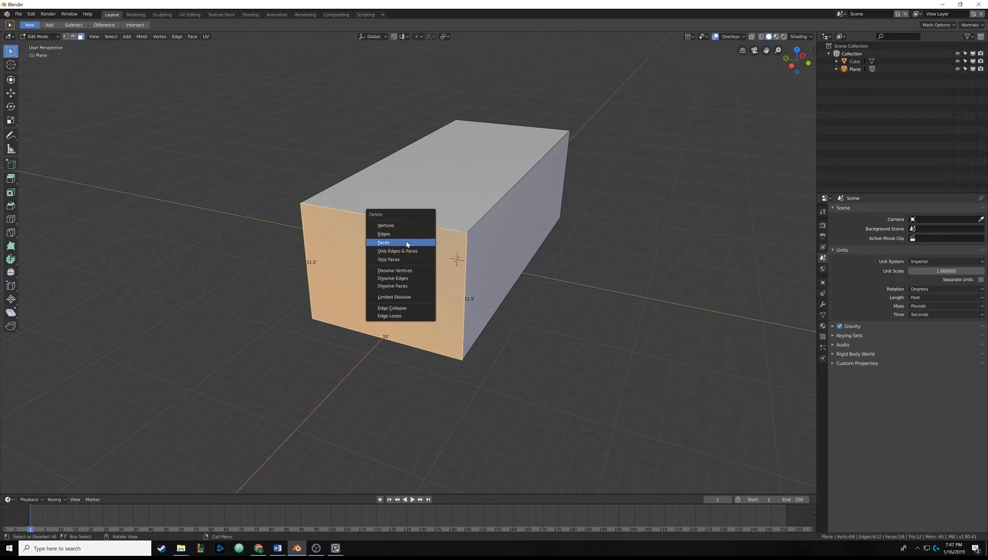
mouse_move(384, 243)
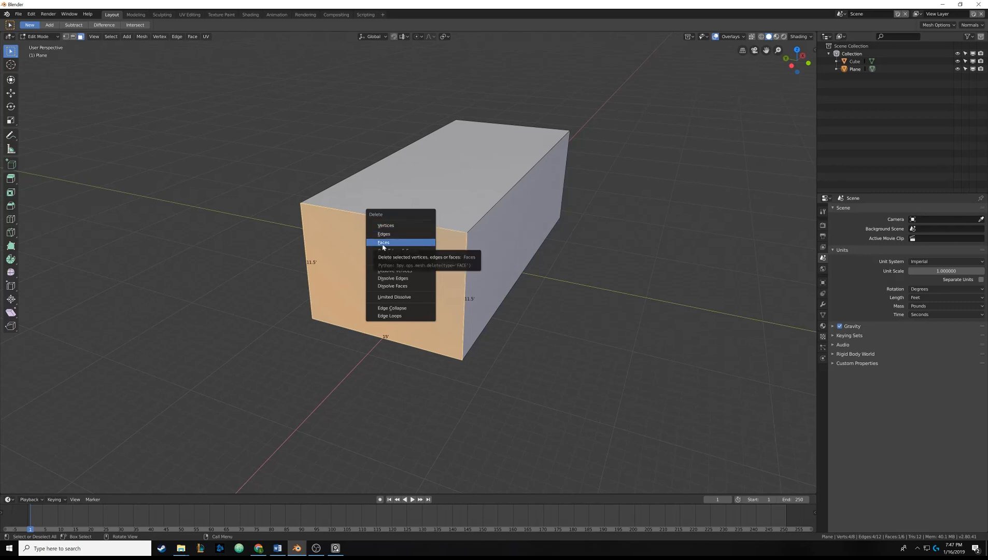
mouse_move(386, 225)
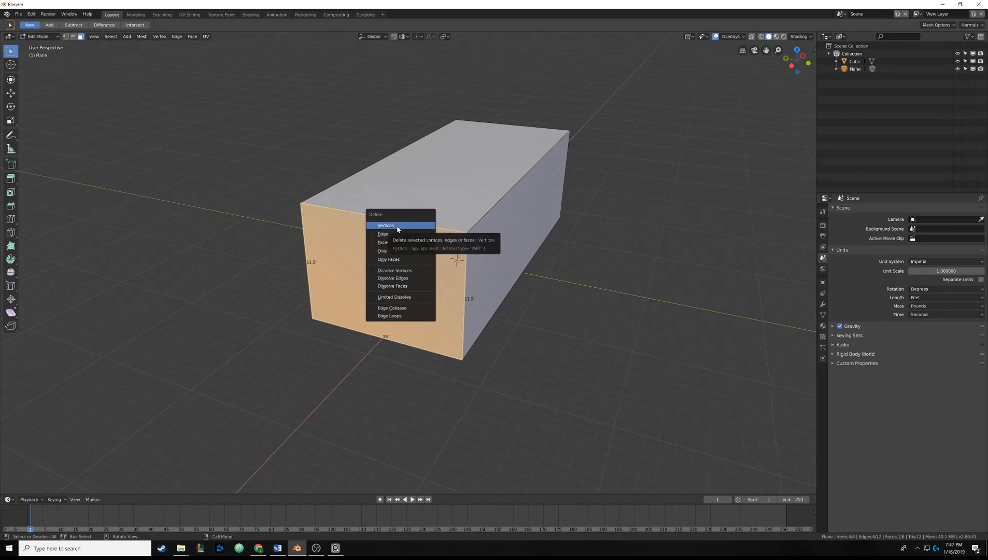
left_click(386, 225)
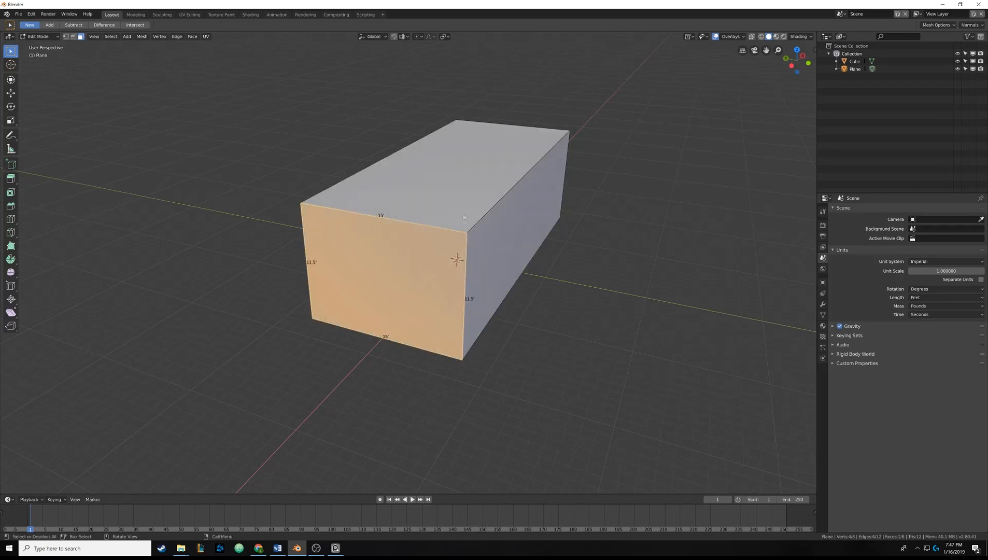
mouse_move(474, 358)
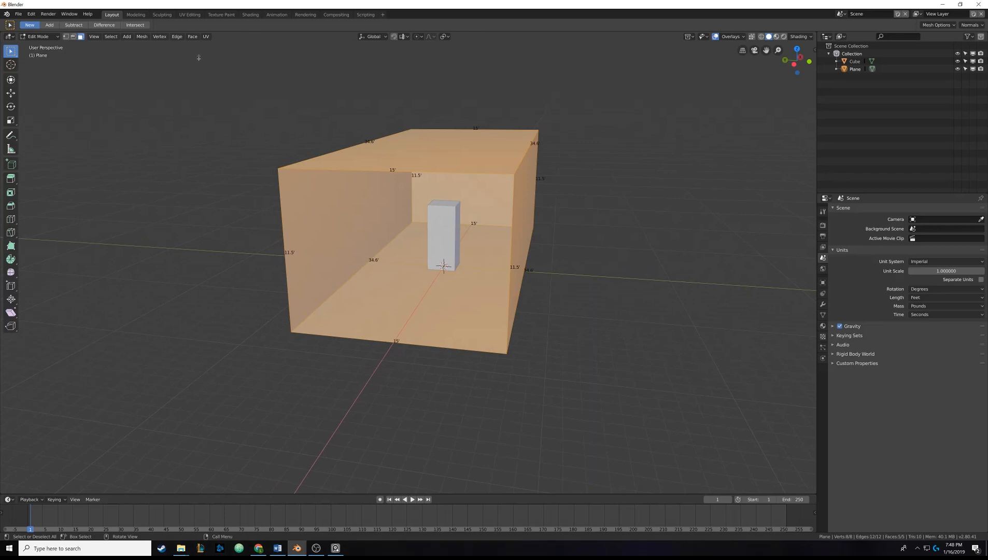
- Flip the room box's normals inward via Mesh > Normals, then return to Object Mode
left_click(207, 36)
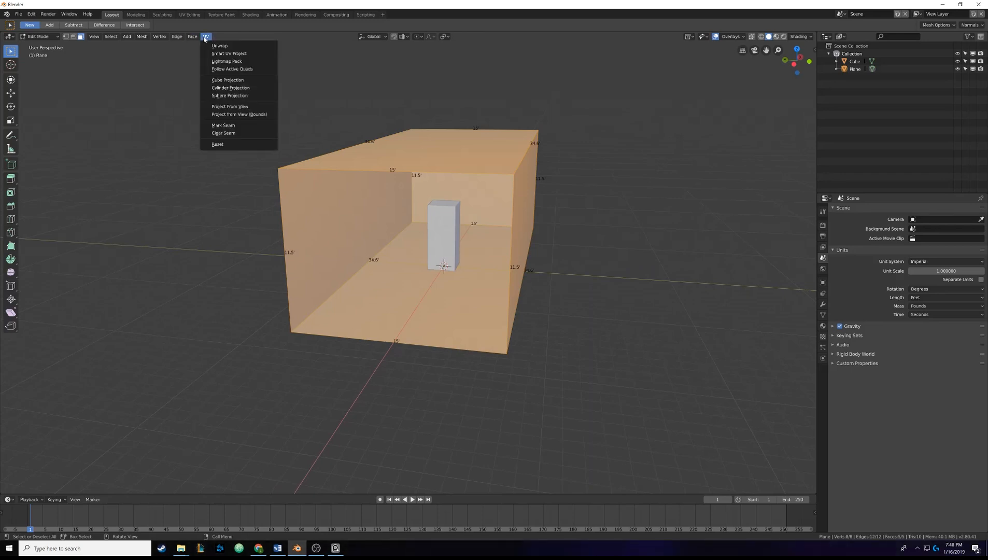
left_click(191, 36)
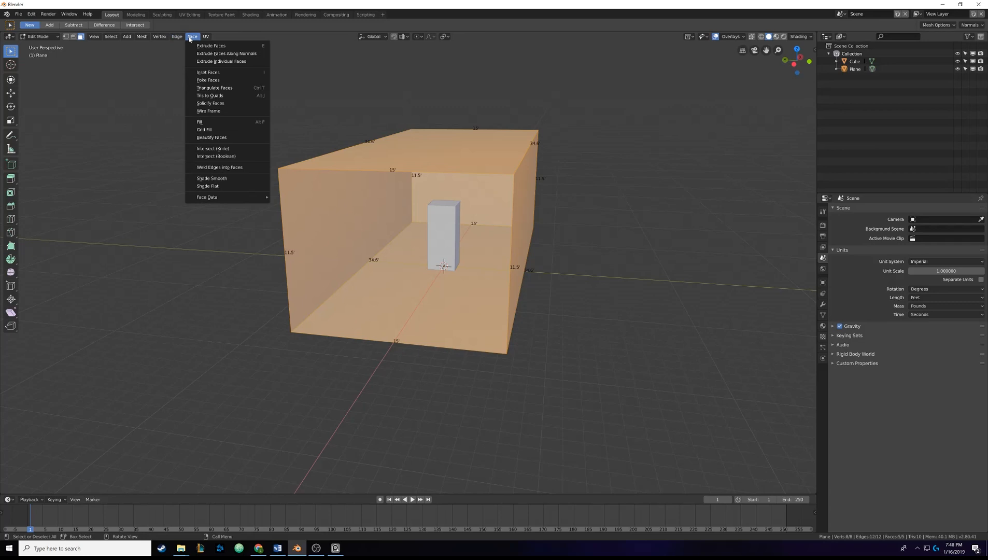
left_click(141, 36)
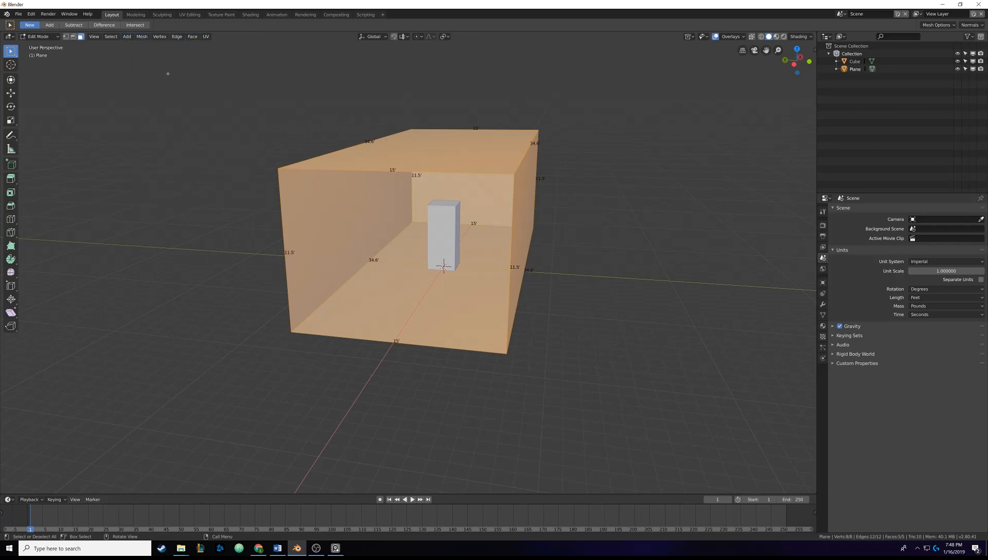
mouse_move(152, 83)
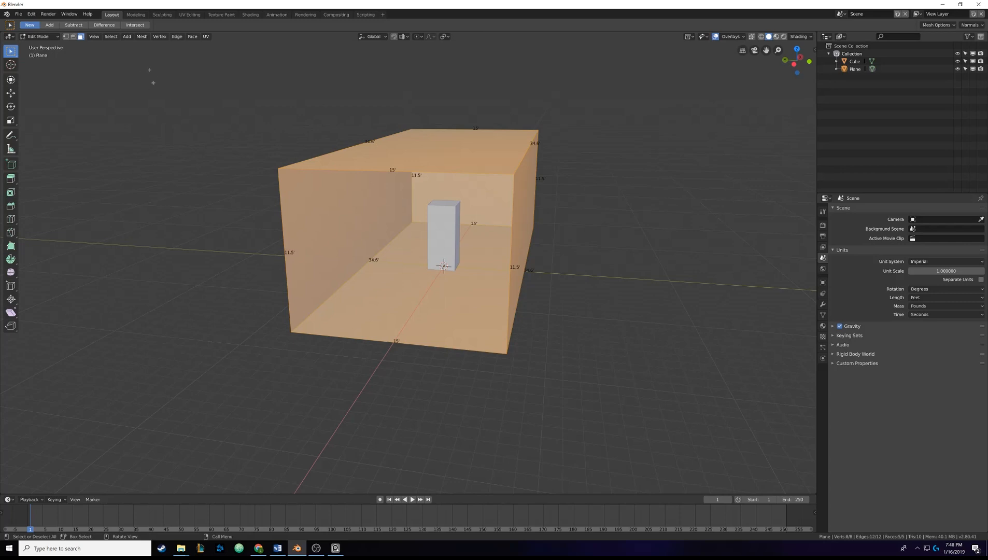
left_click(142, 37)
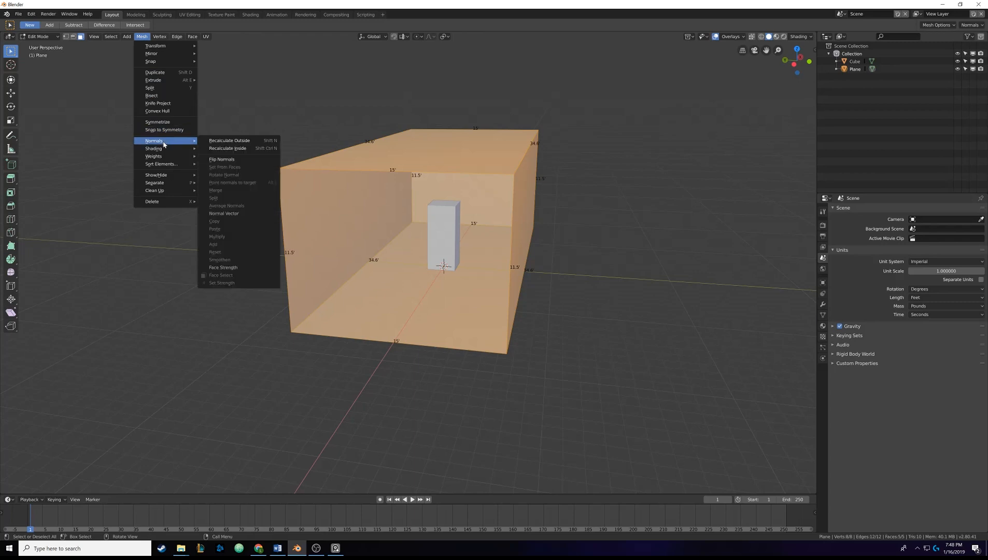
mouse_move(235, 140)
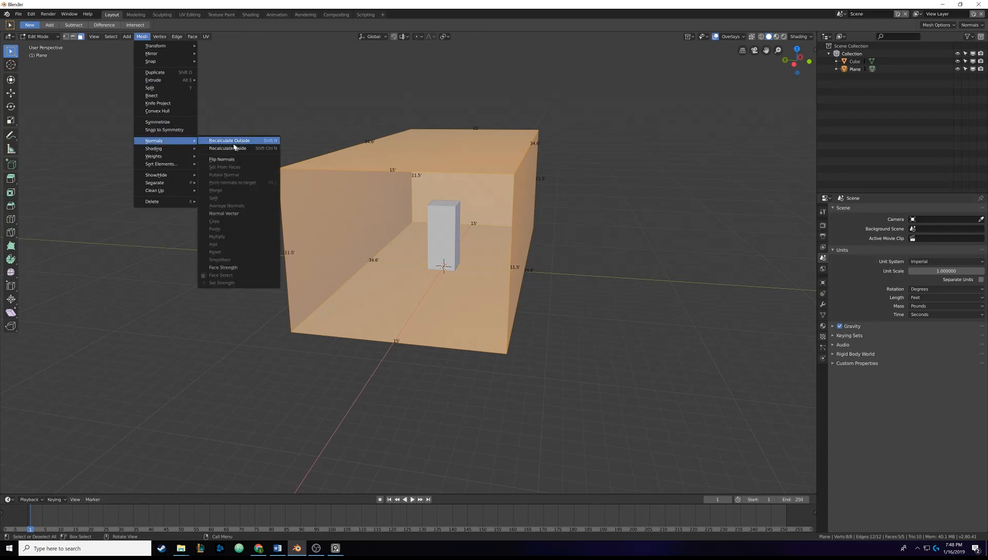
mouse_move(235, 152)
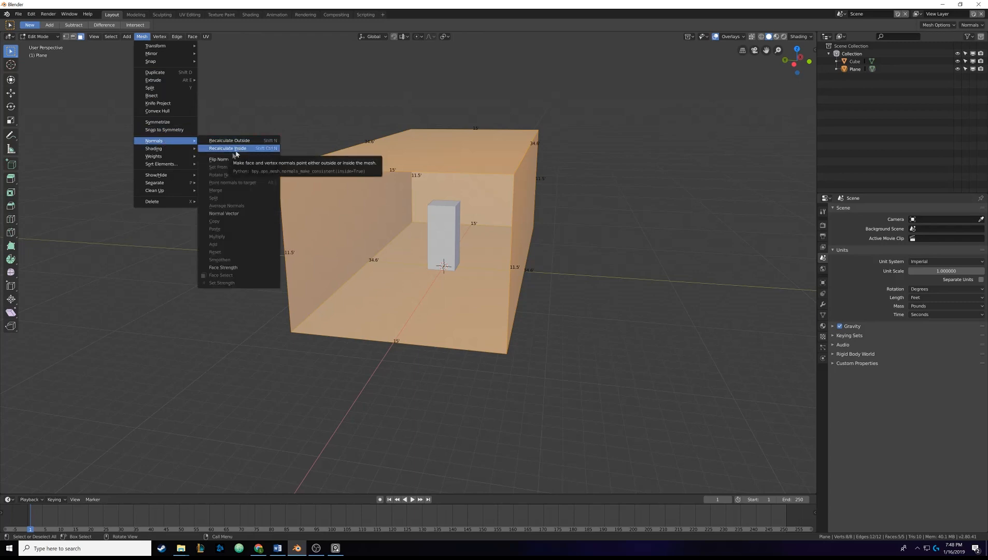
mouse_move(235, 160)
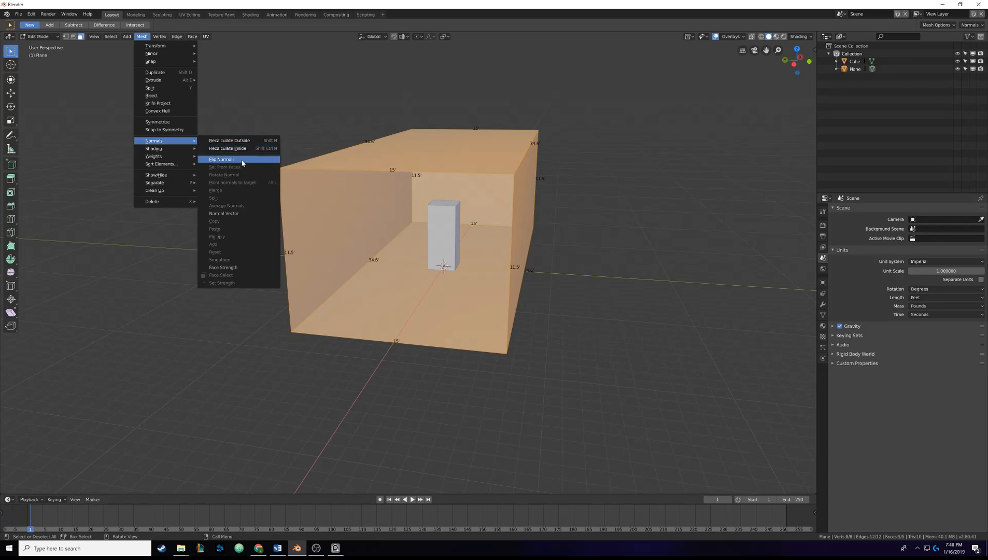
left_click(220, 159)
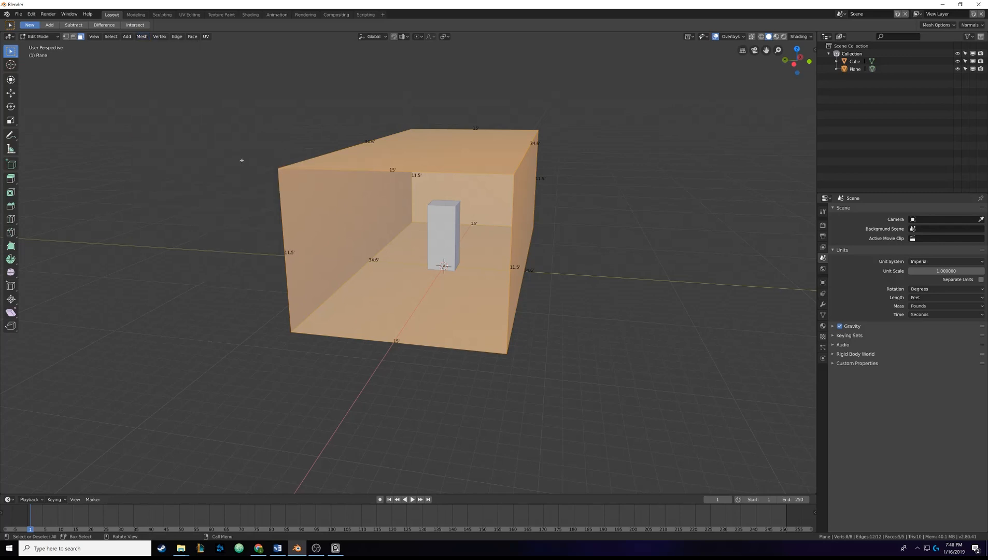
mouse_move(362, 207)
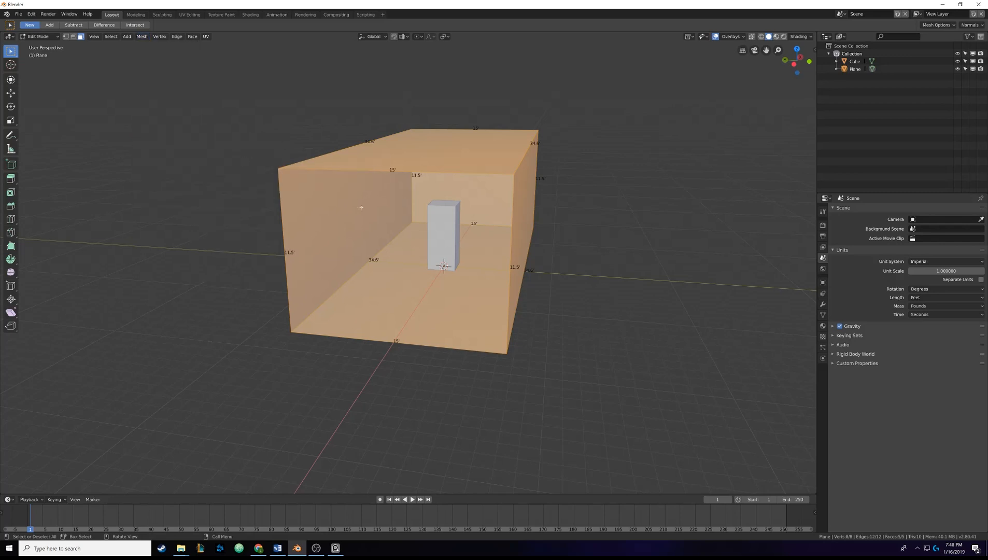
key("Tab")
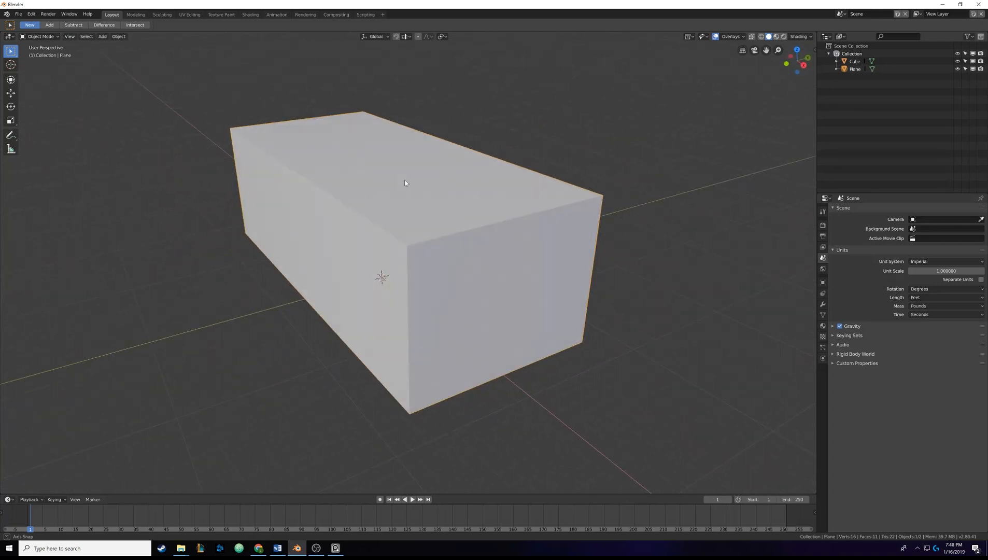
- Enable Backface Culling in viewport shading and orbit to view the reference box through the open front
left_click_drag(405, 183, 445, 167)
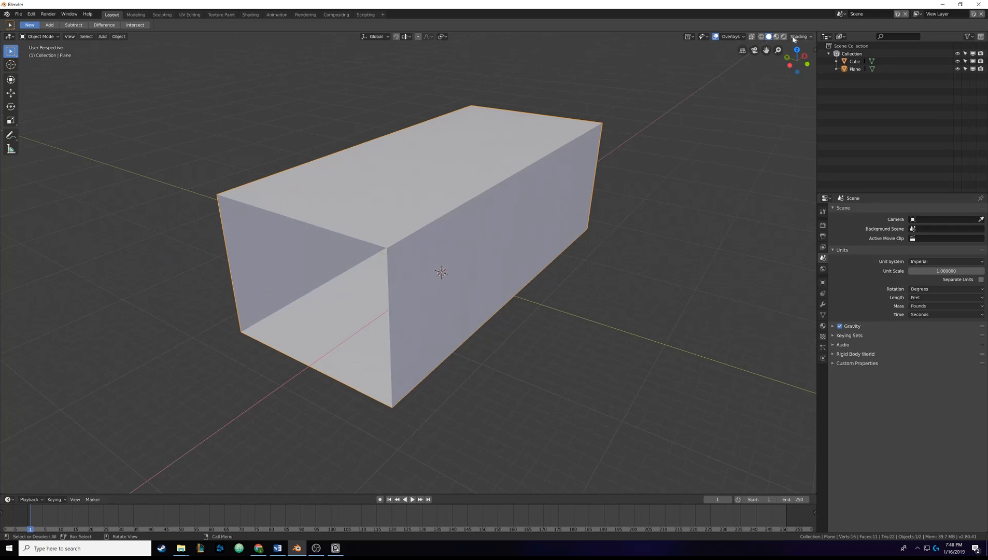
mouse_move(868, 208)
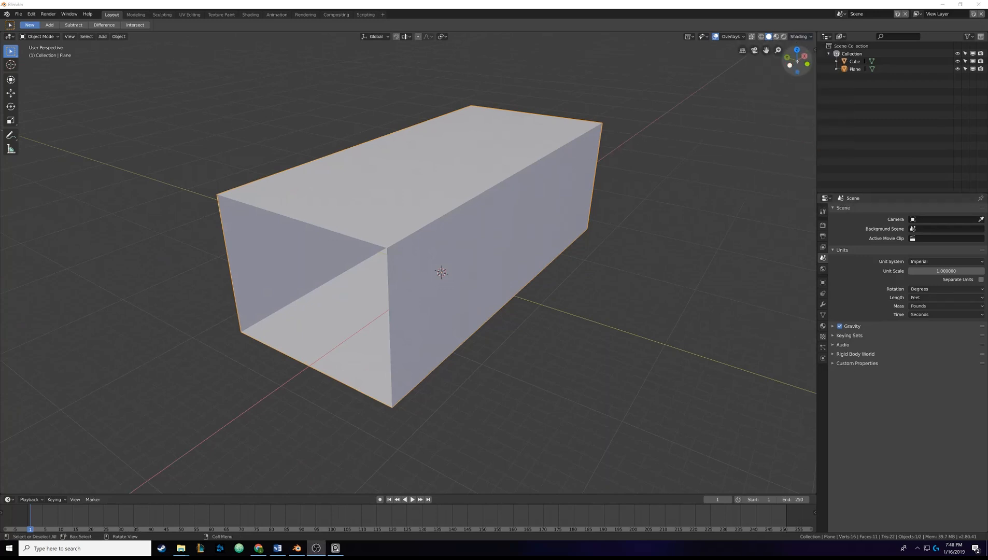
left_click(802, 36)
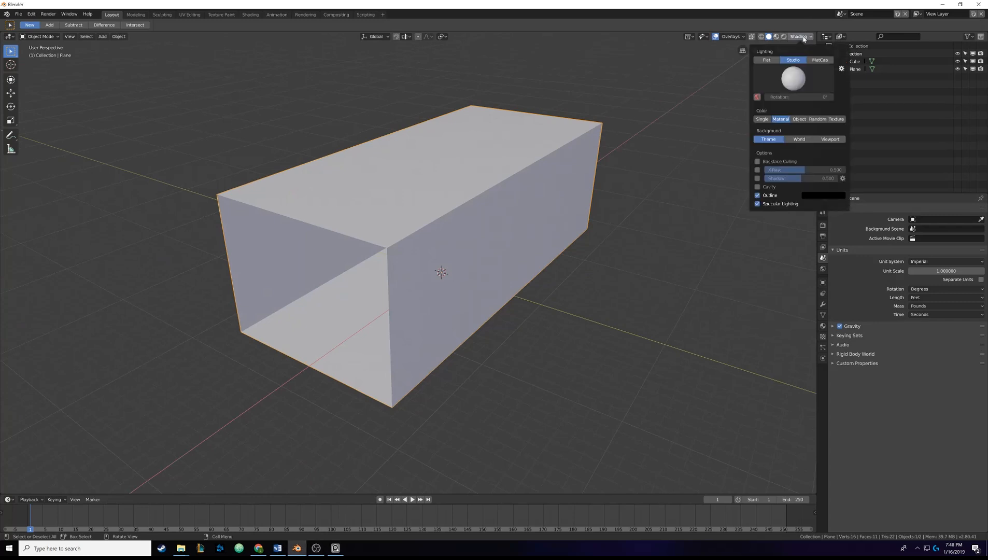
mouse_move(757, 163)
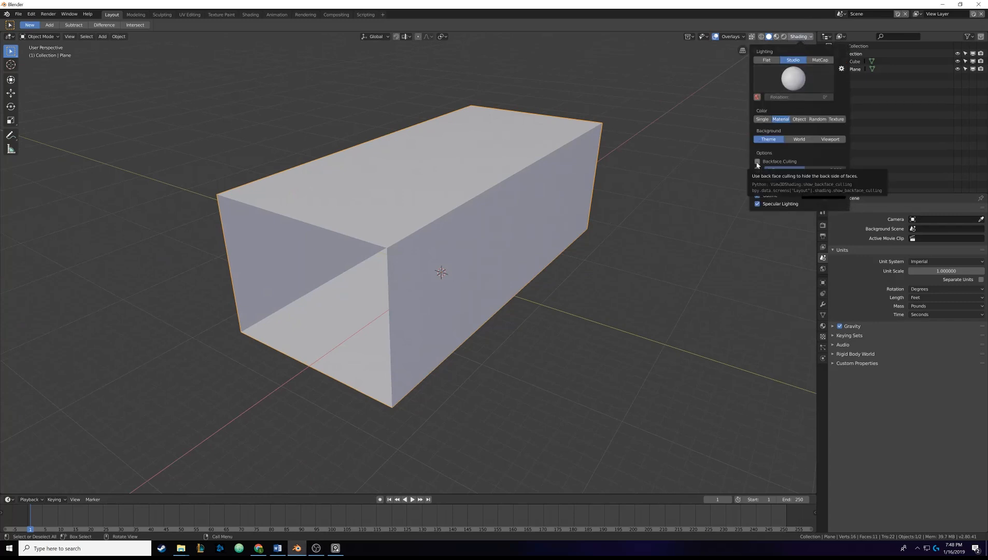
left_click(757, 161)
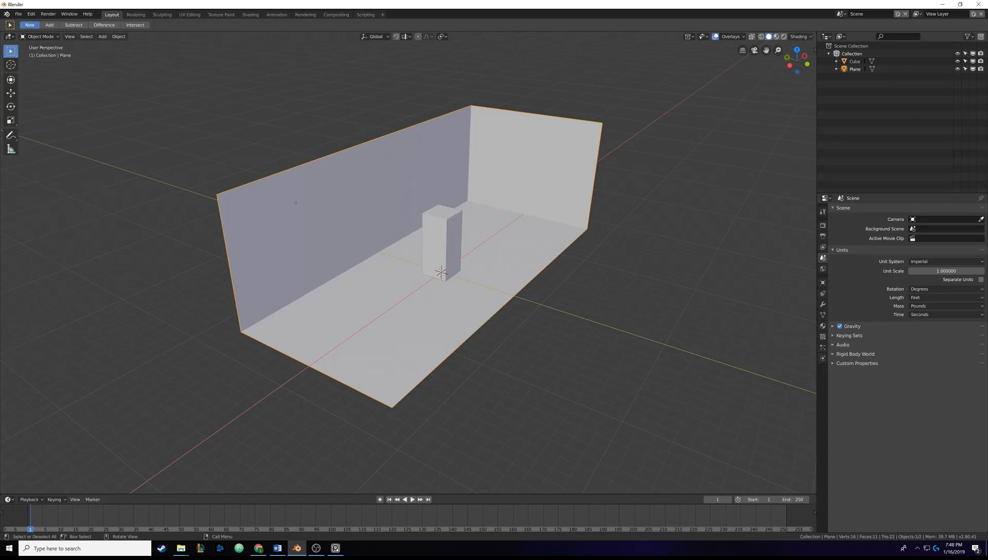
mouse_move(583, 173)
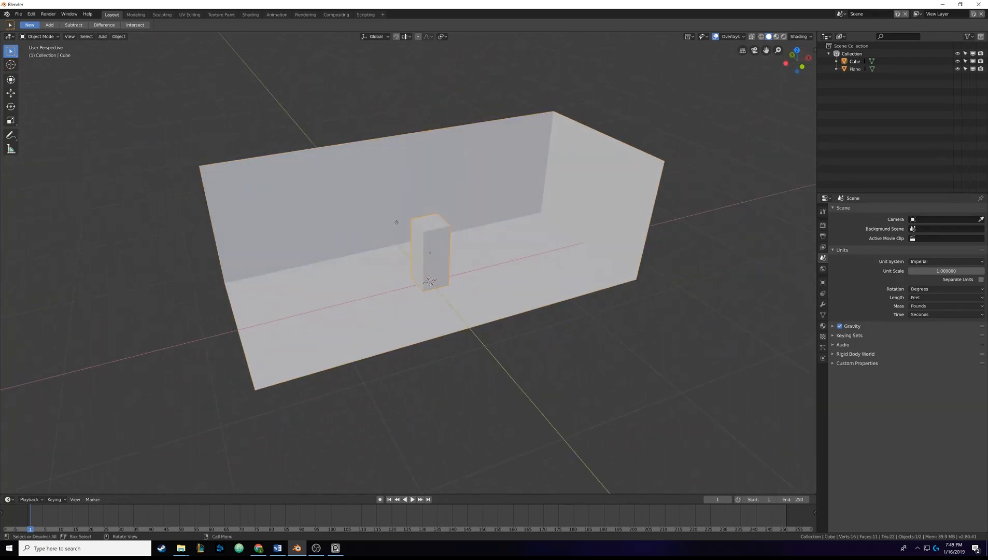
left_click_drag(441, 252, 441, 189)
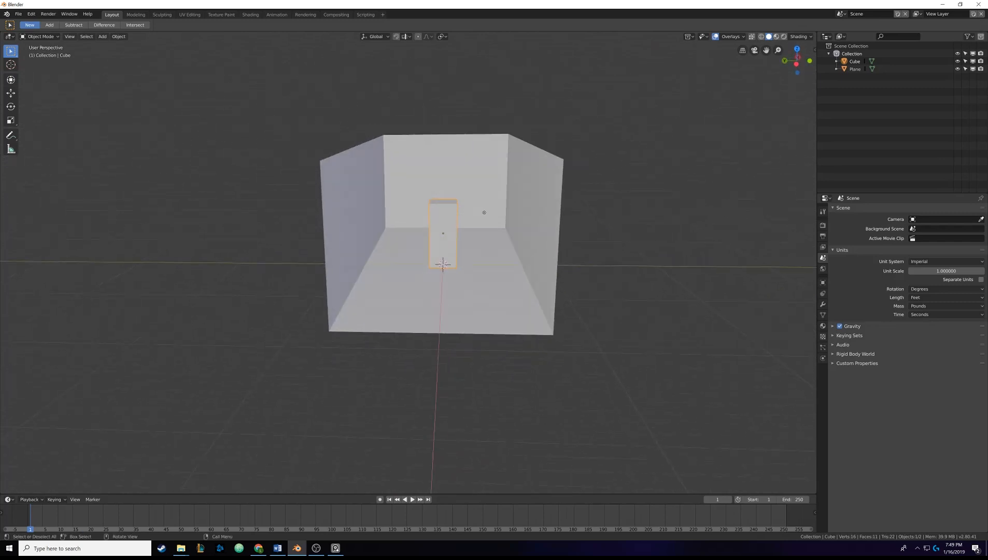